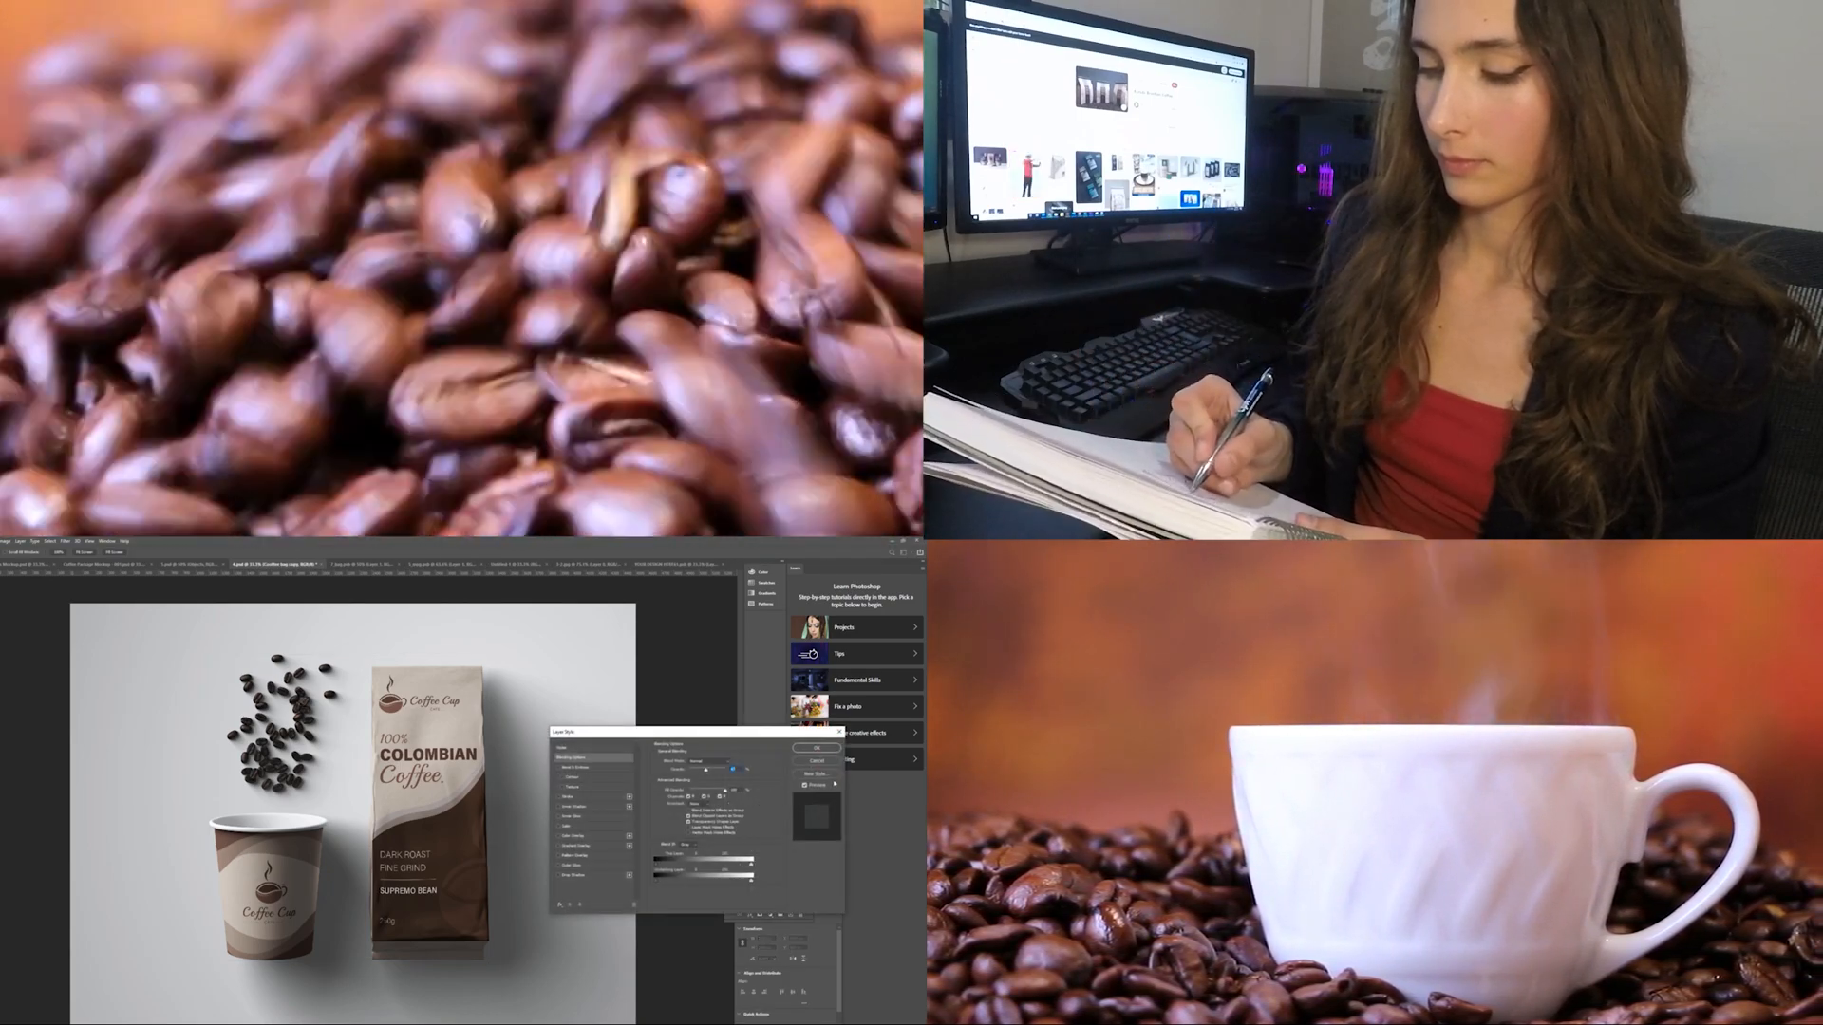
Step: Bring up Illustrator's Home screen with the recent files list
click(809, 749)
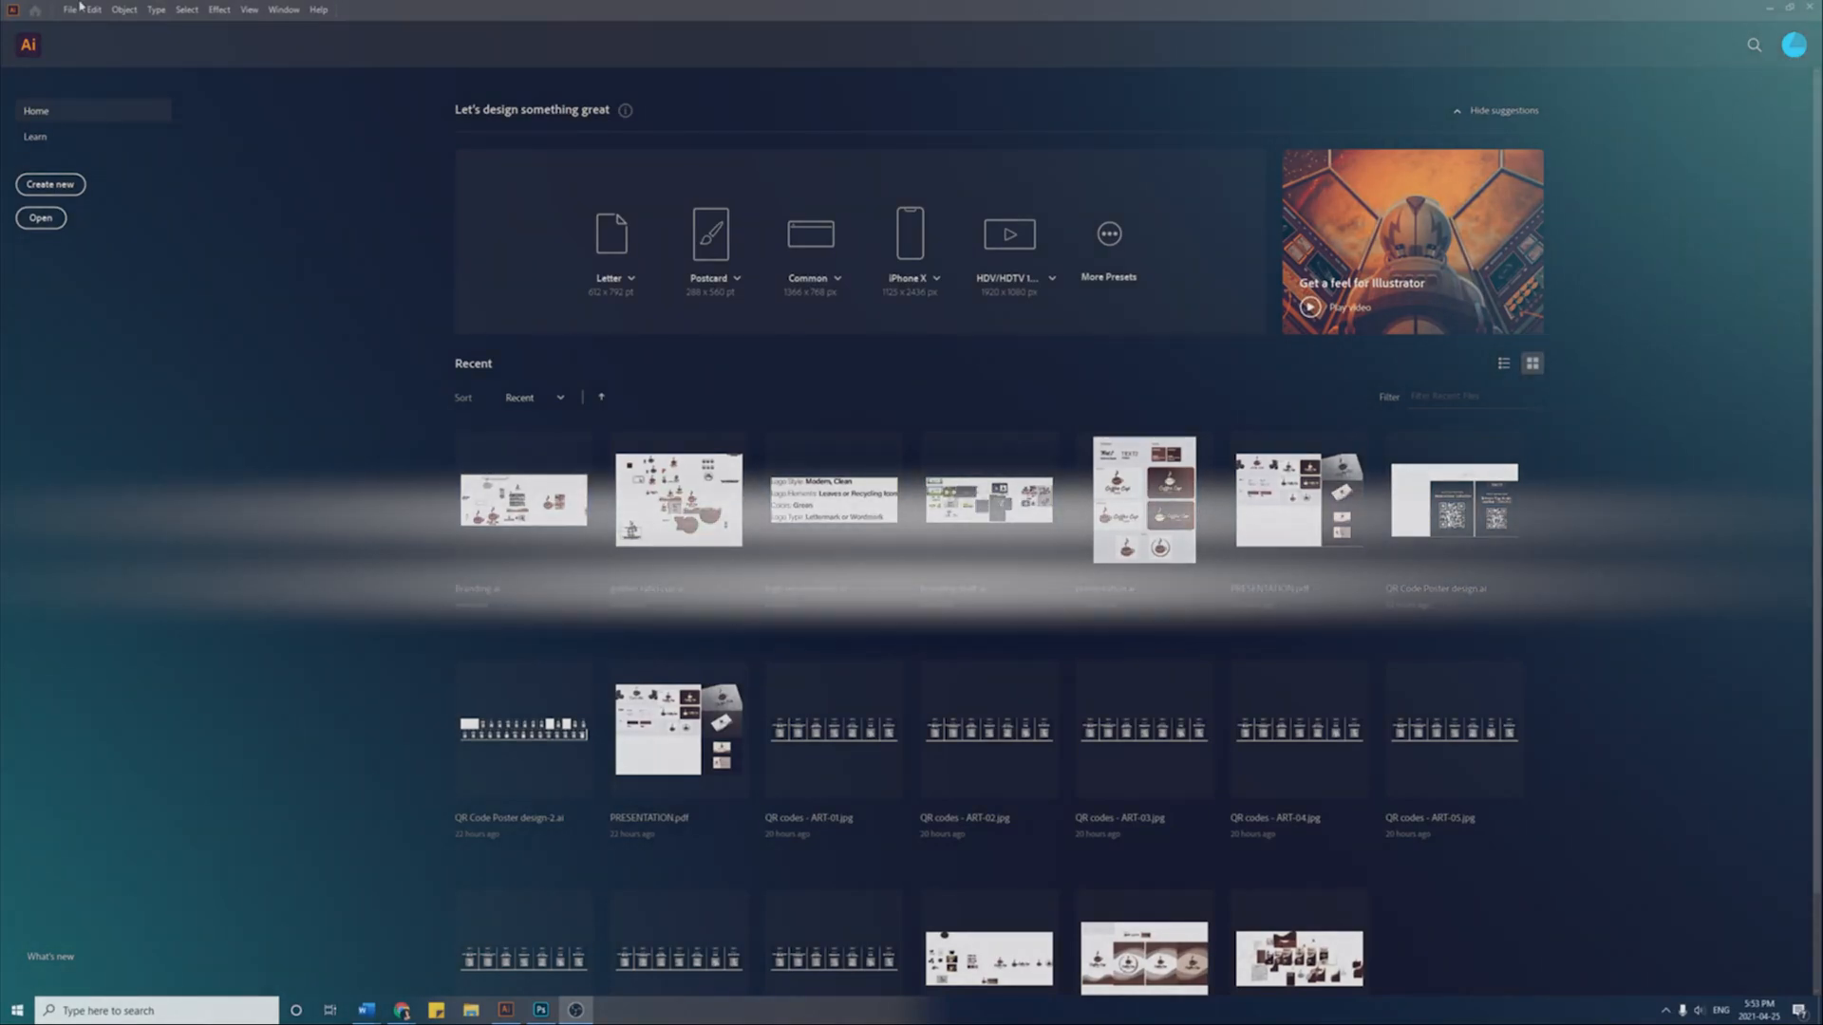
Step: Start a new document from a recent custom size and place the Coffee Cup logo above the heading
click(49, 184)
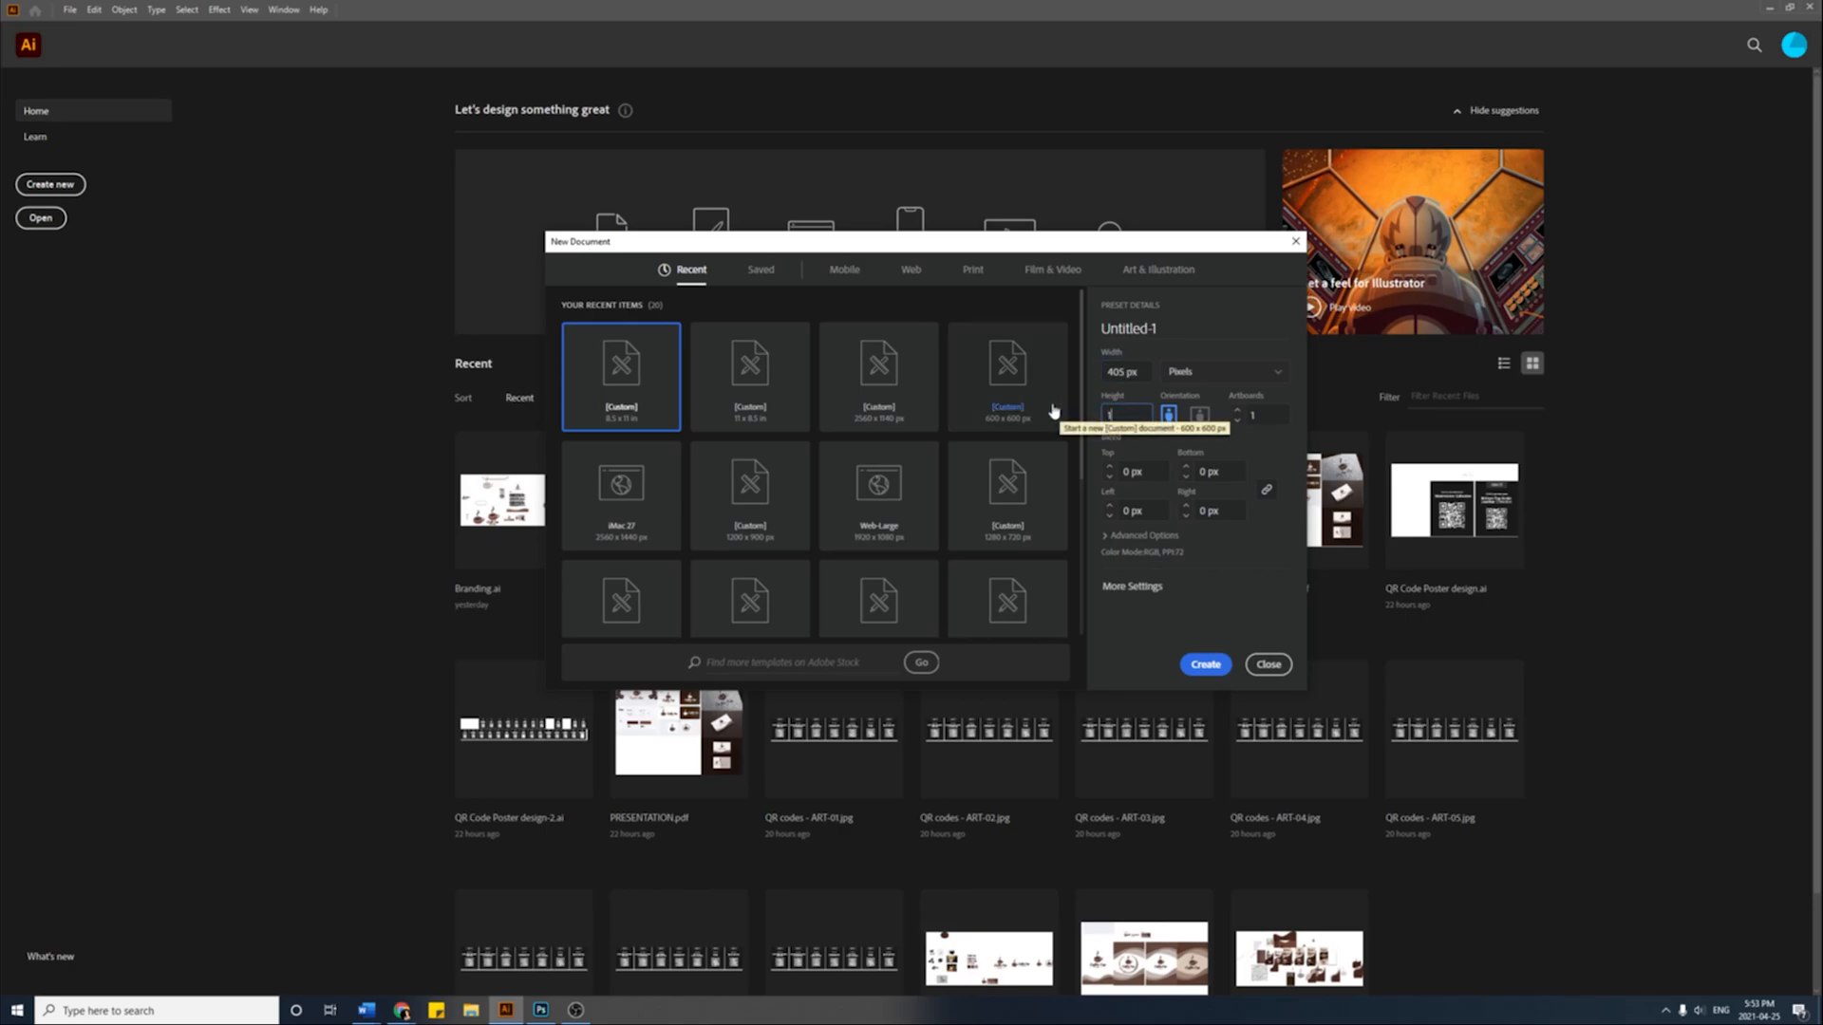
click(1204, 664)
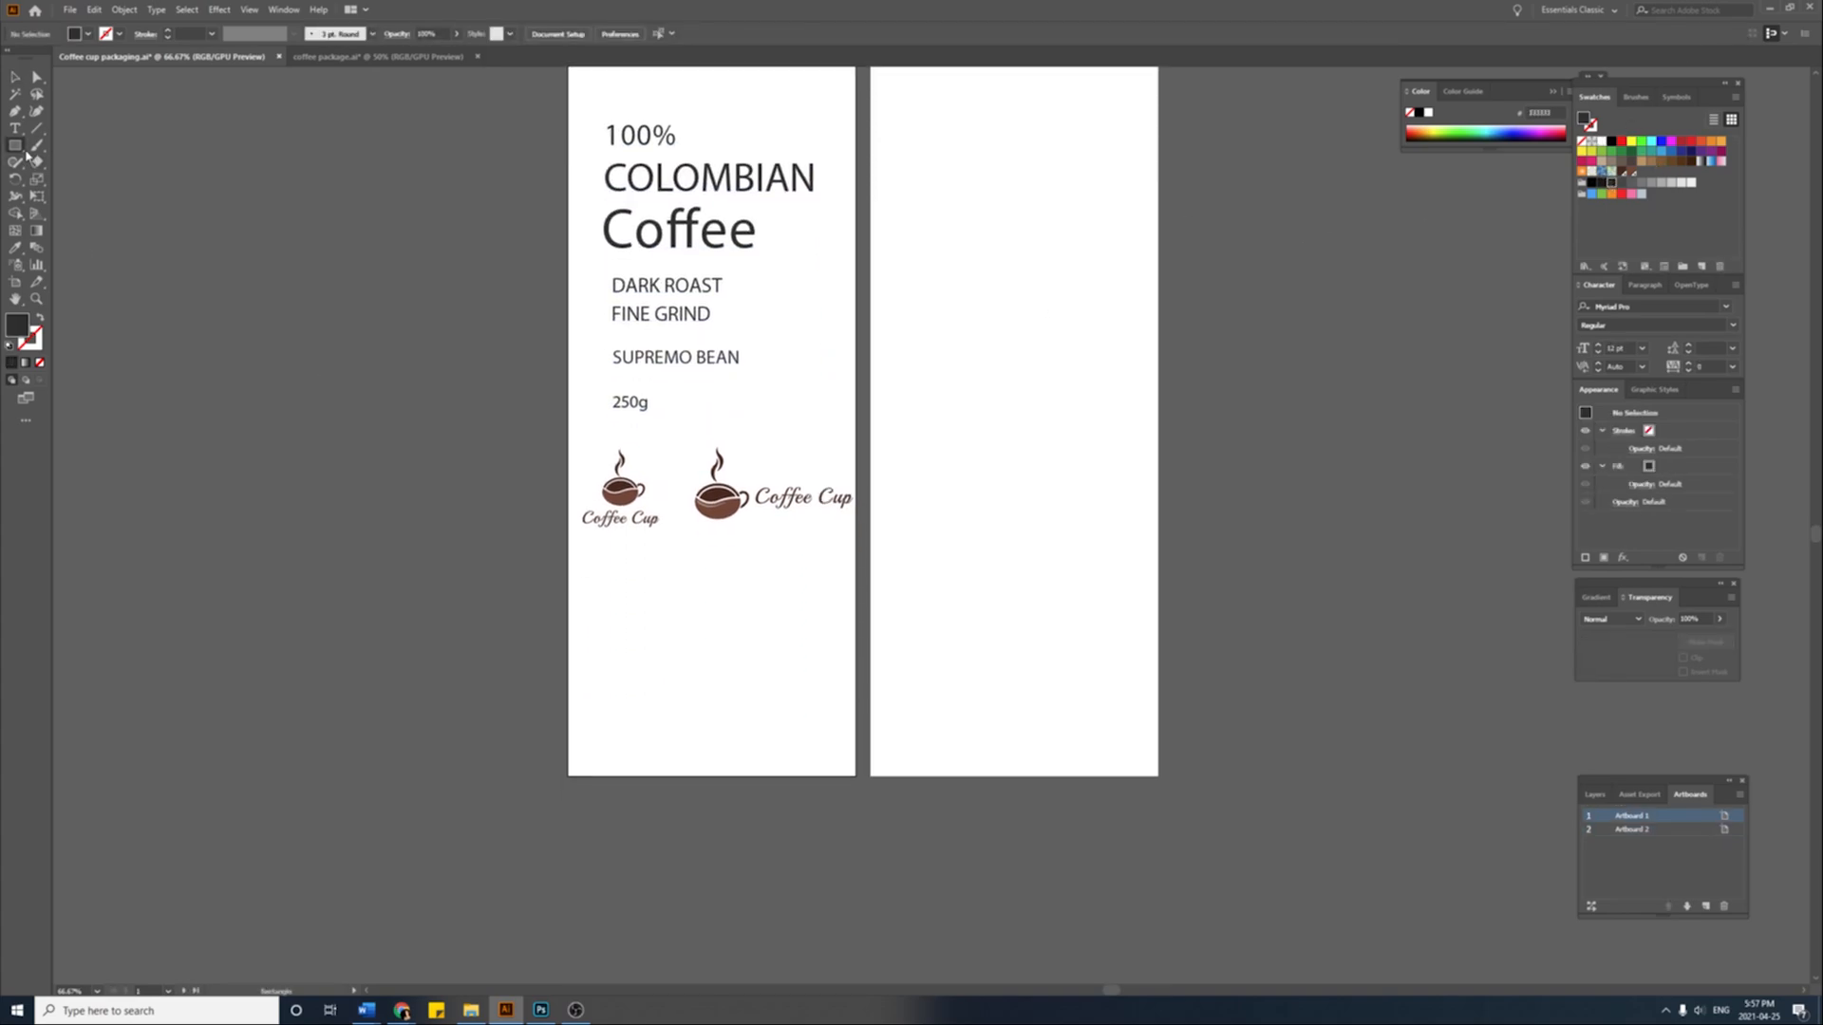
drag(595, 570, 647, 615)
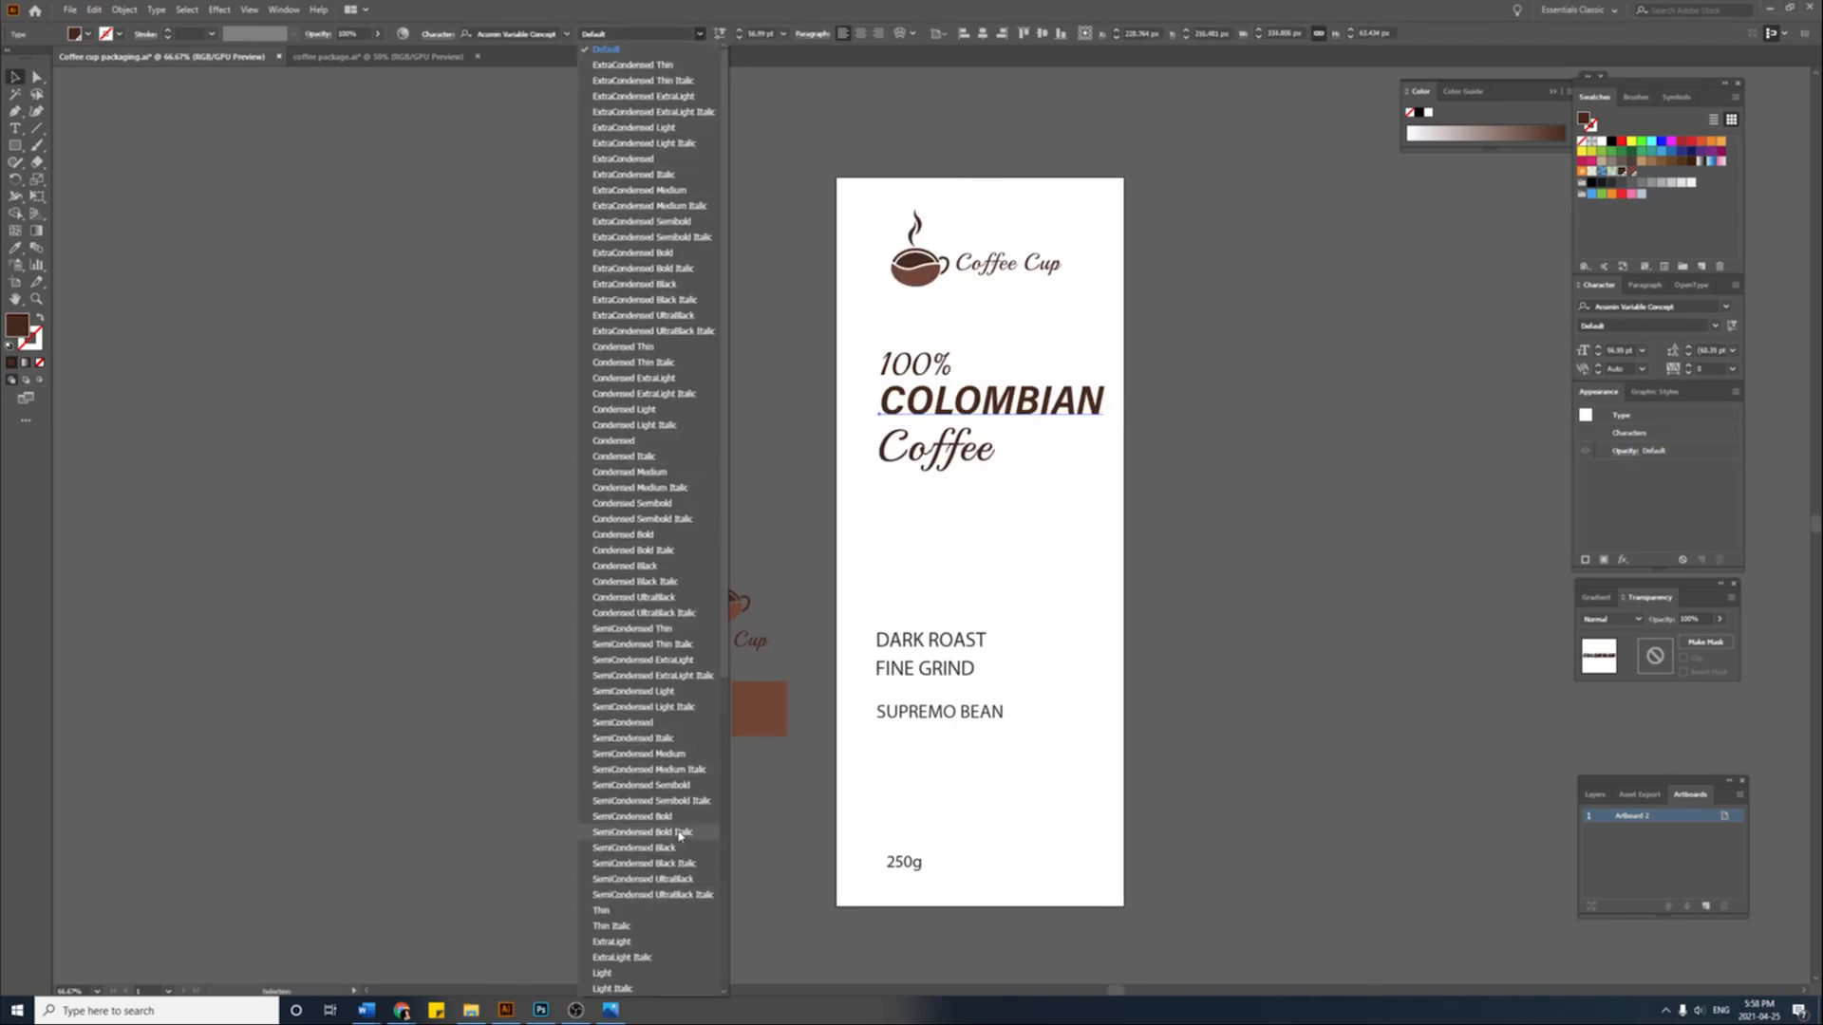
Step: Make COLOMBIAN SemiCondensed Bold, then begin the dark brown wave across the lower half
click(628, 816)
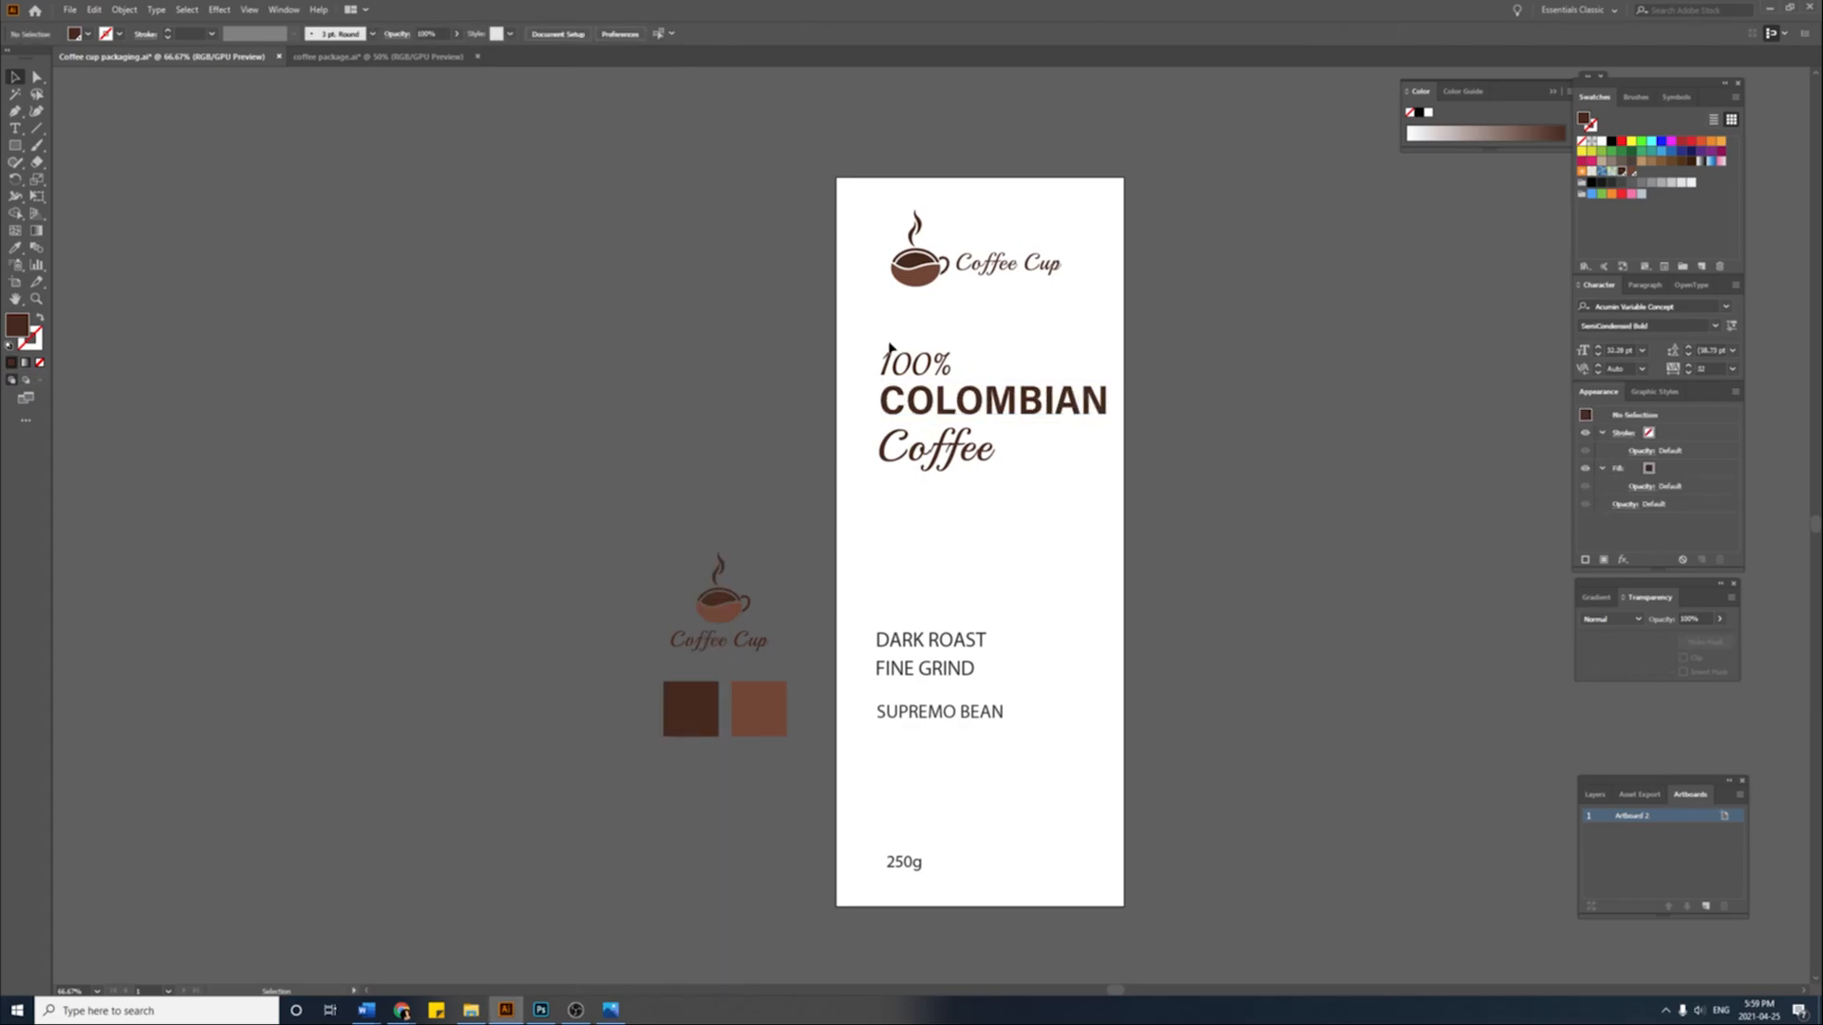
click(523, 34)
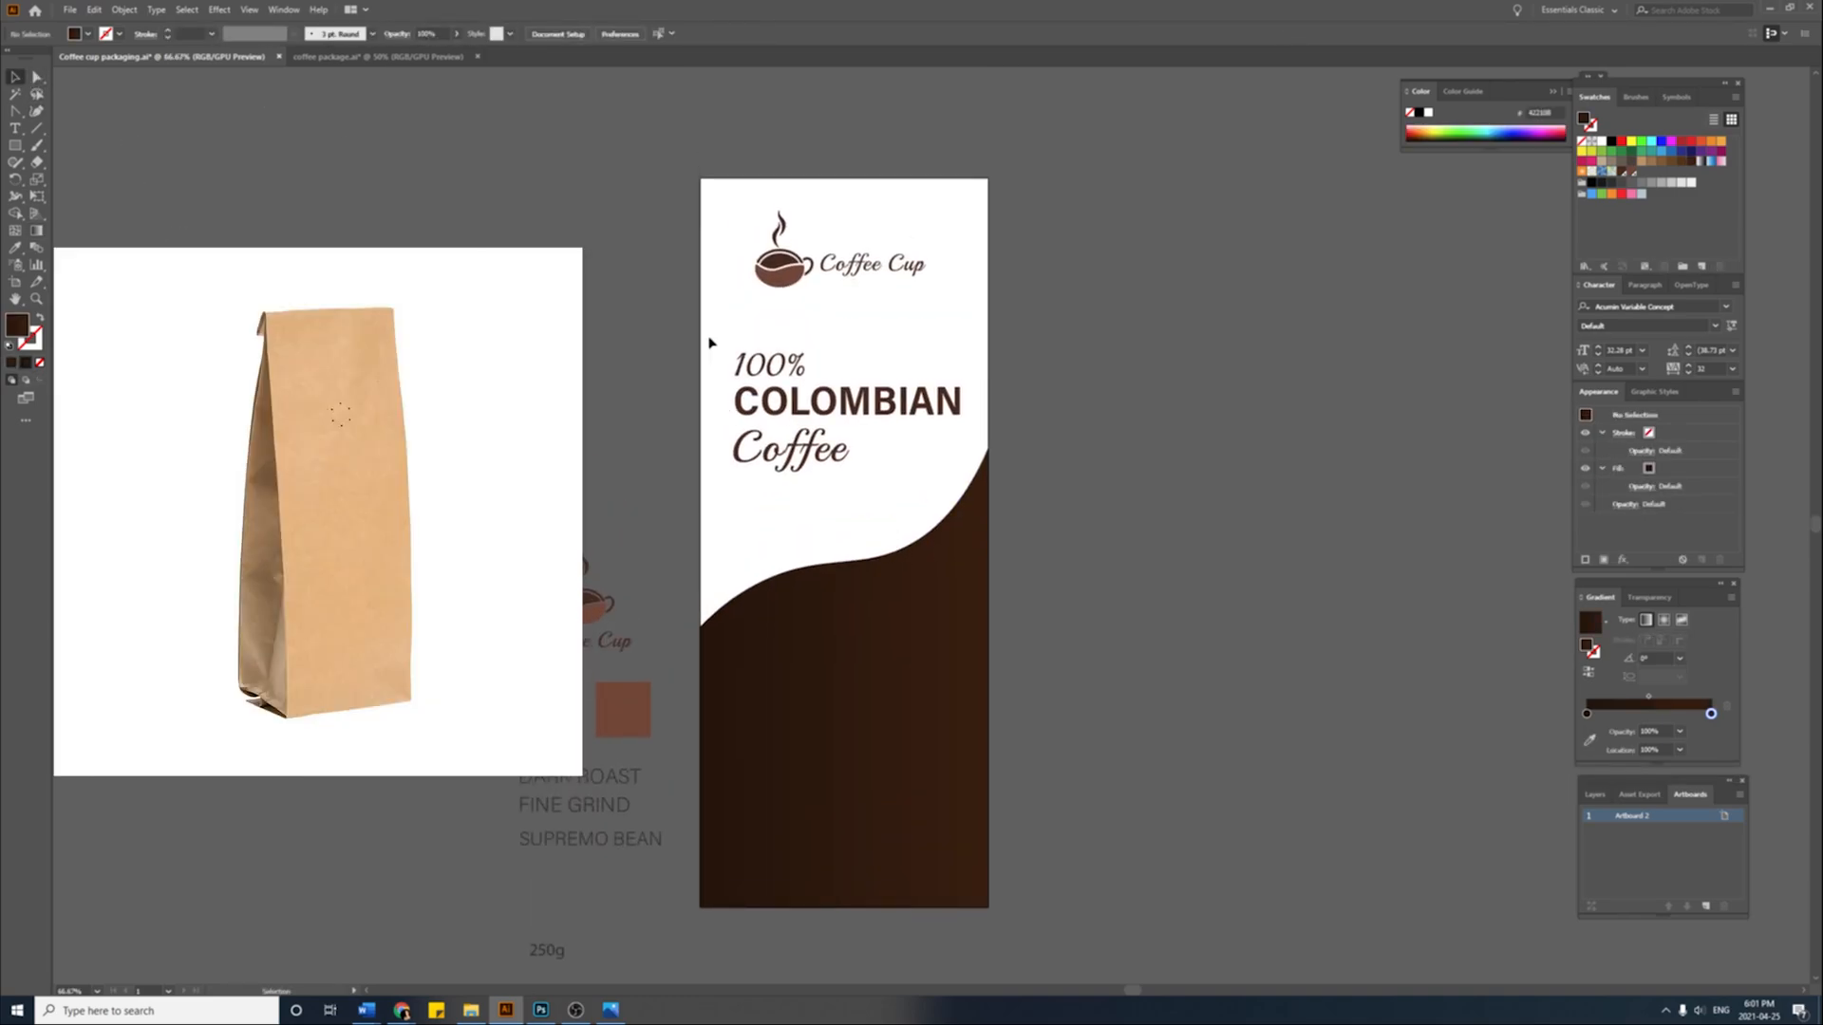
Step: Recolour the duplicated waves to a lighter pinkish brown and a muted greyish brown
click(846, 406)
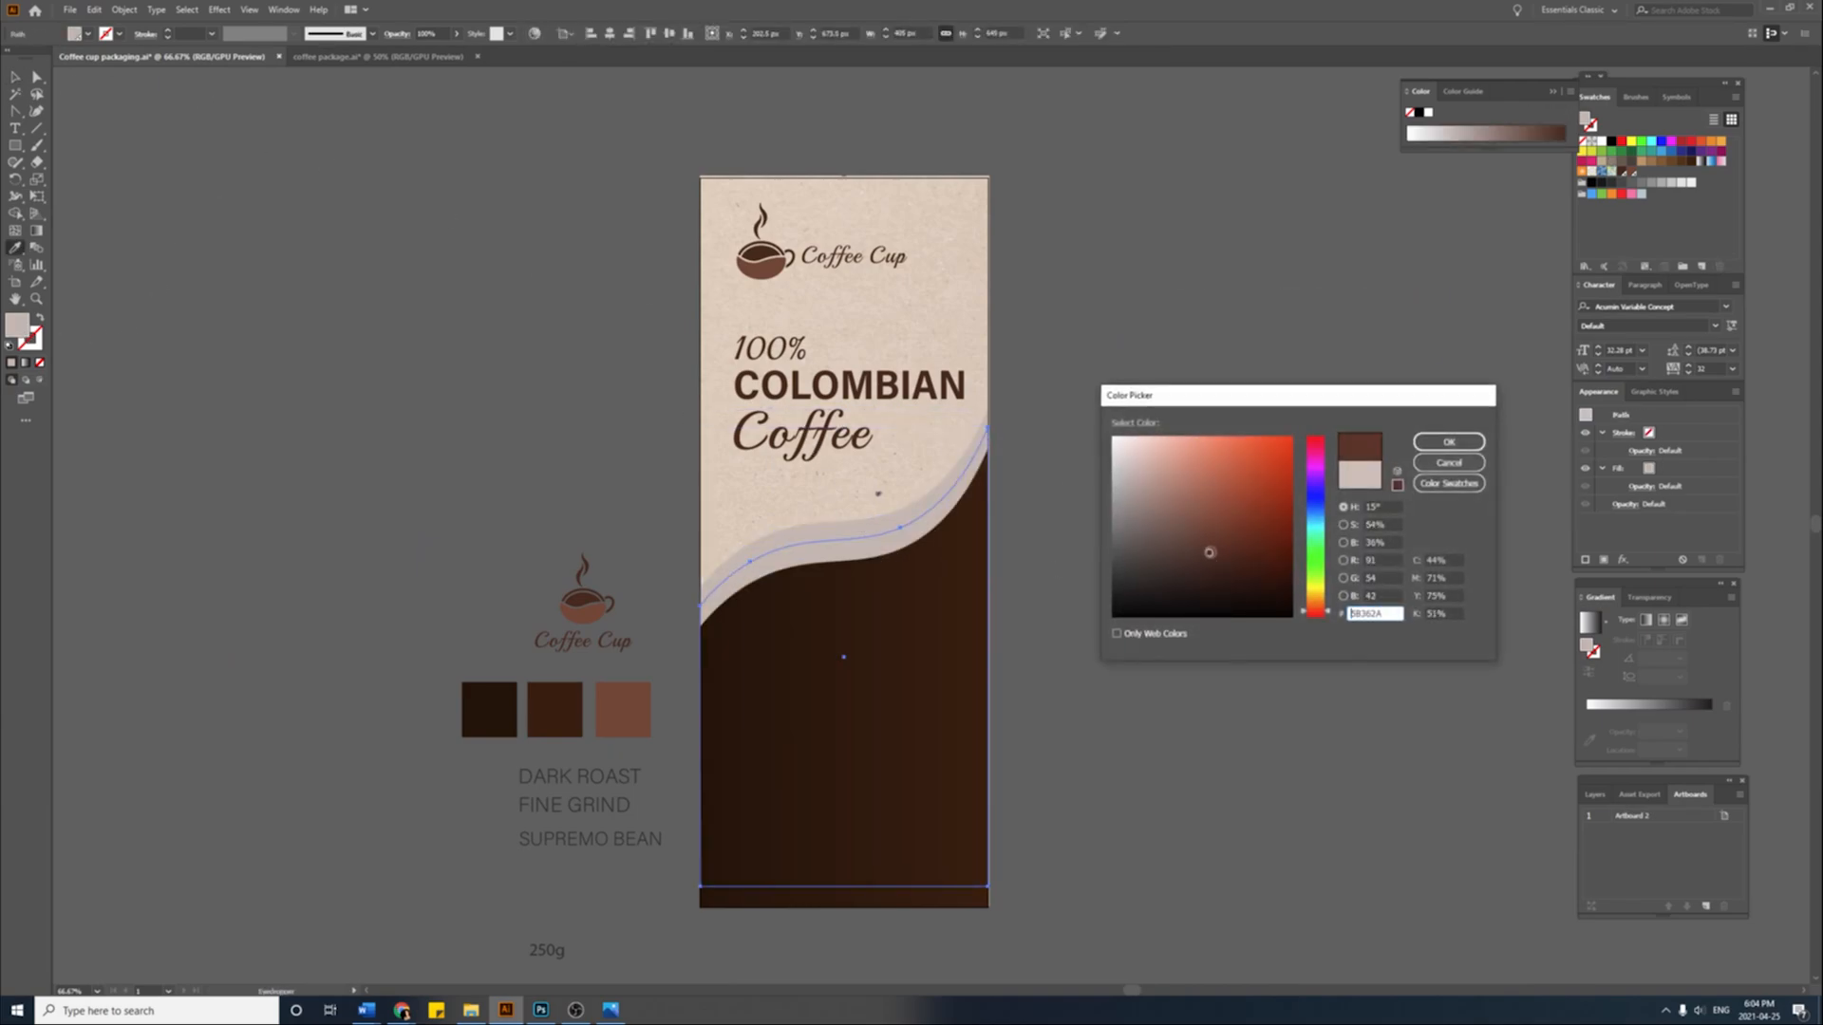
click(1447, 441)
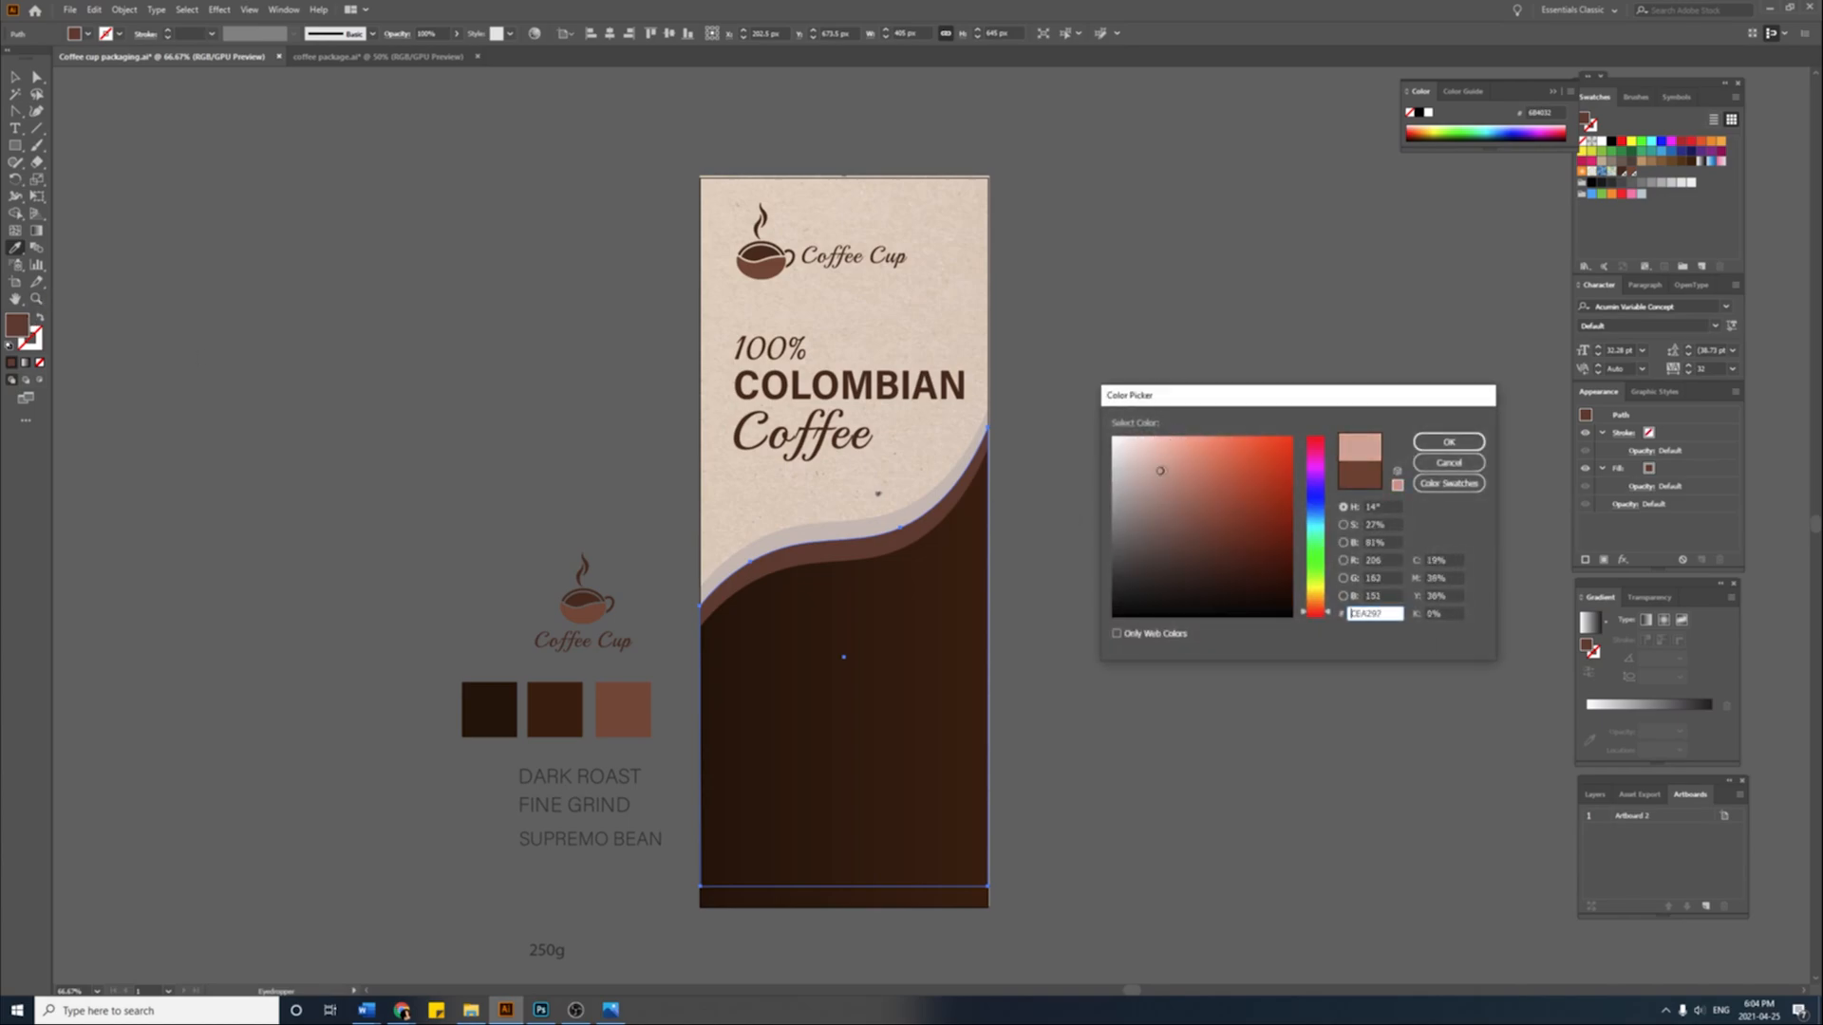
click(1447, 441)
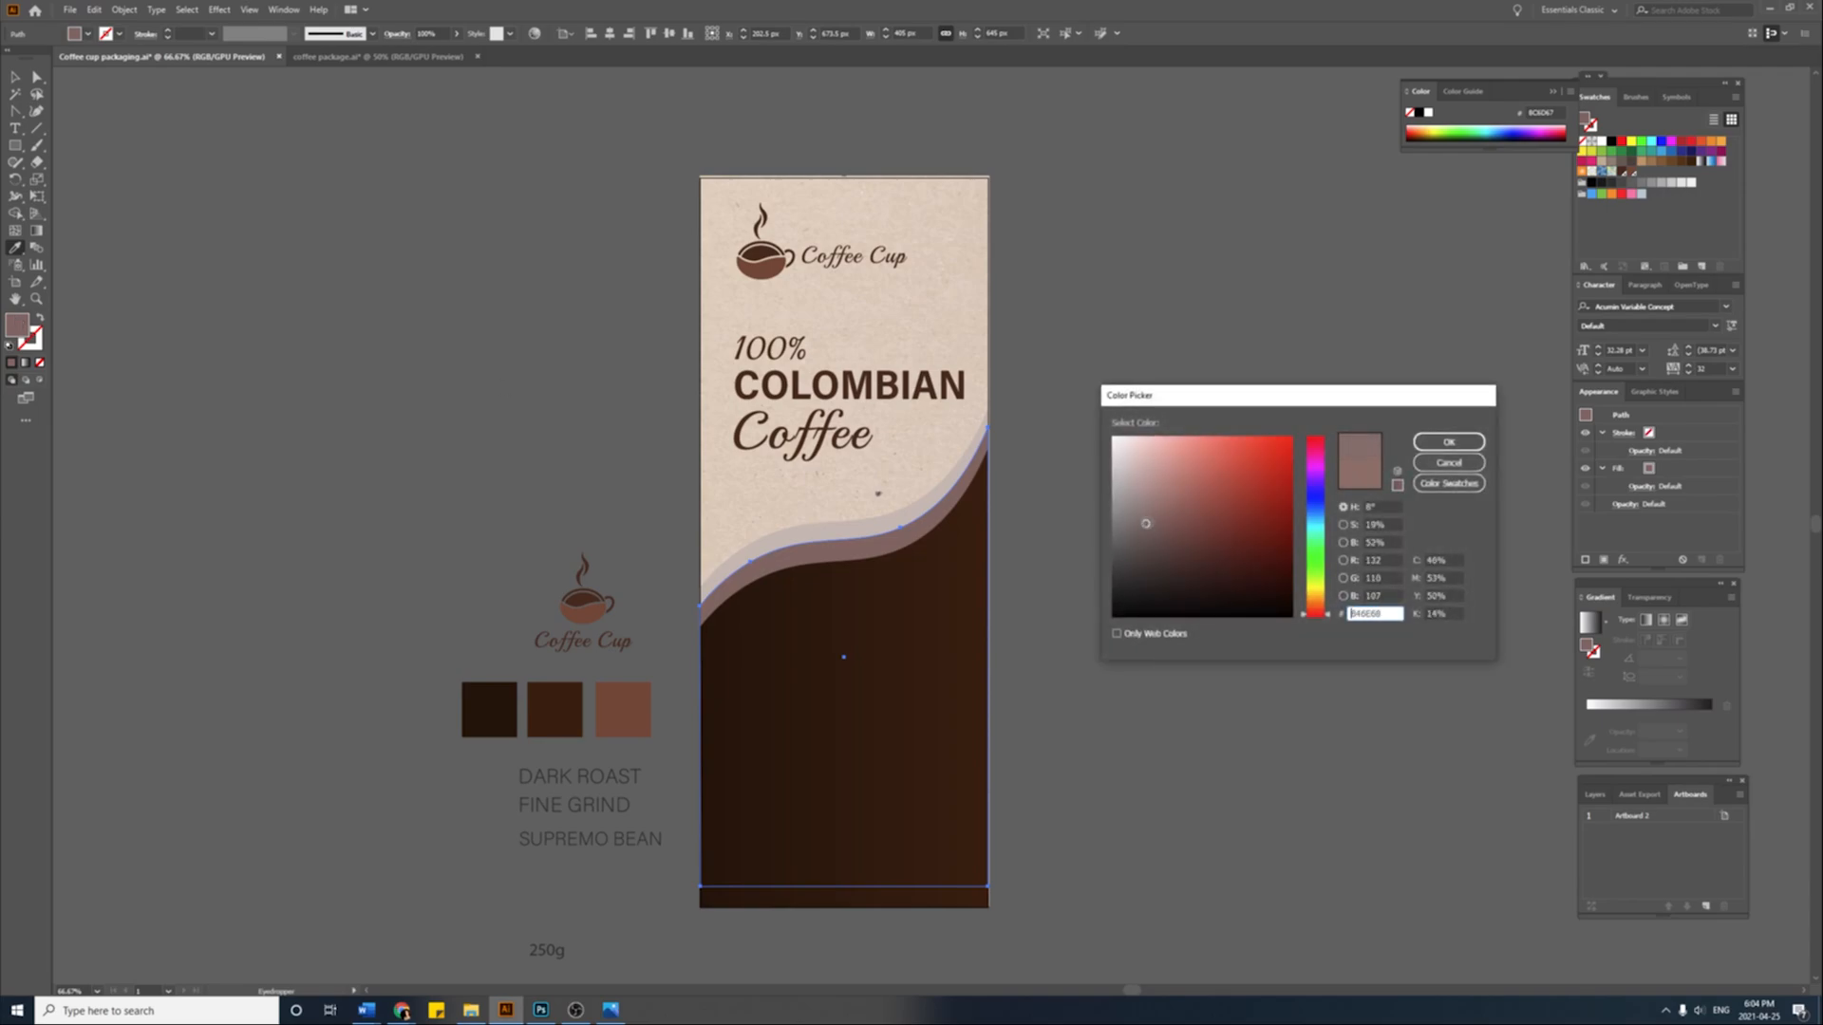
click(1447, 441)
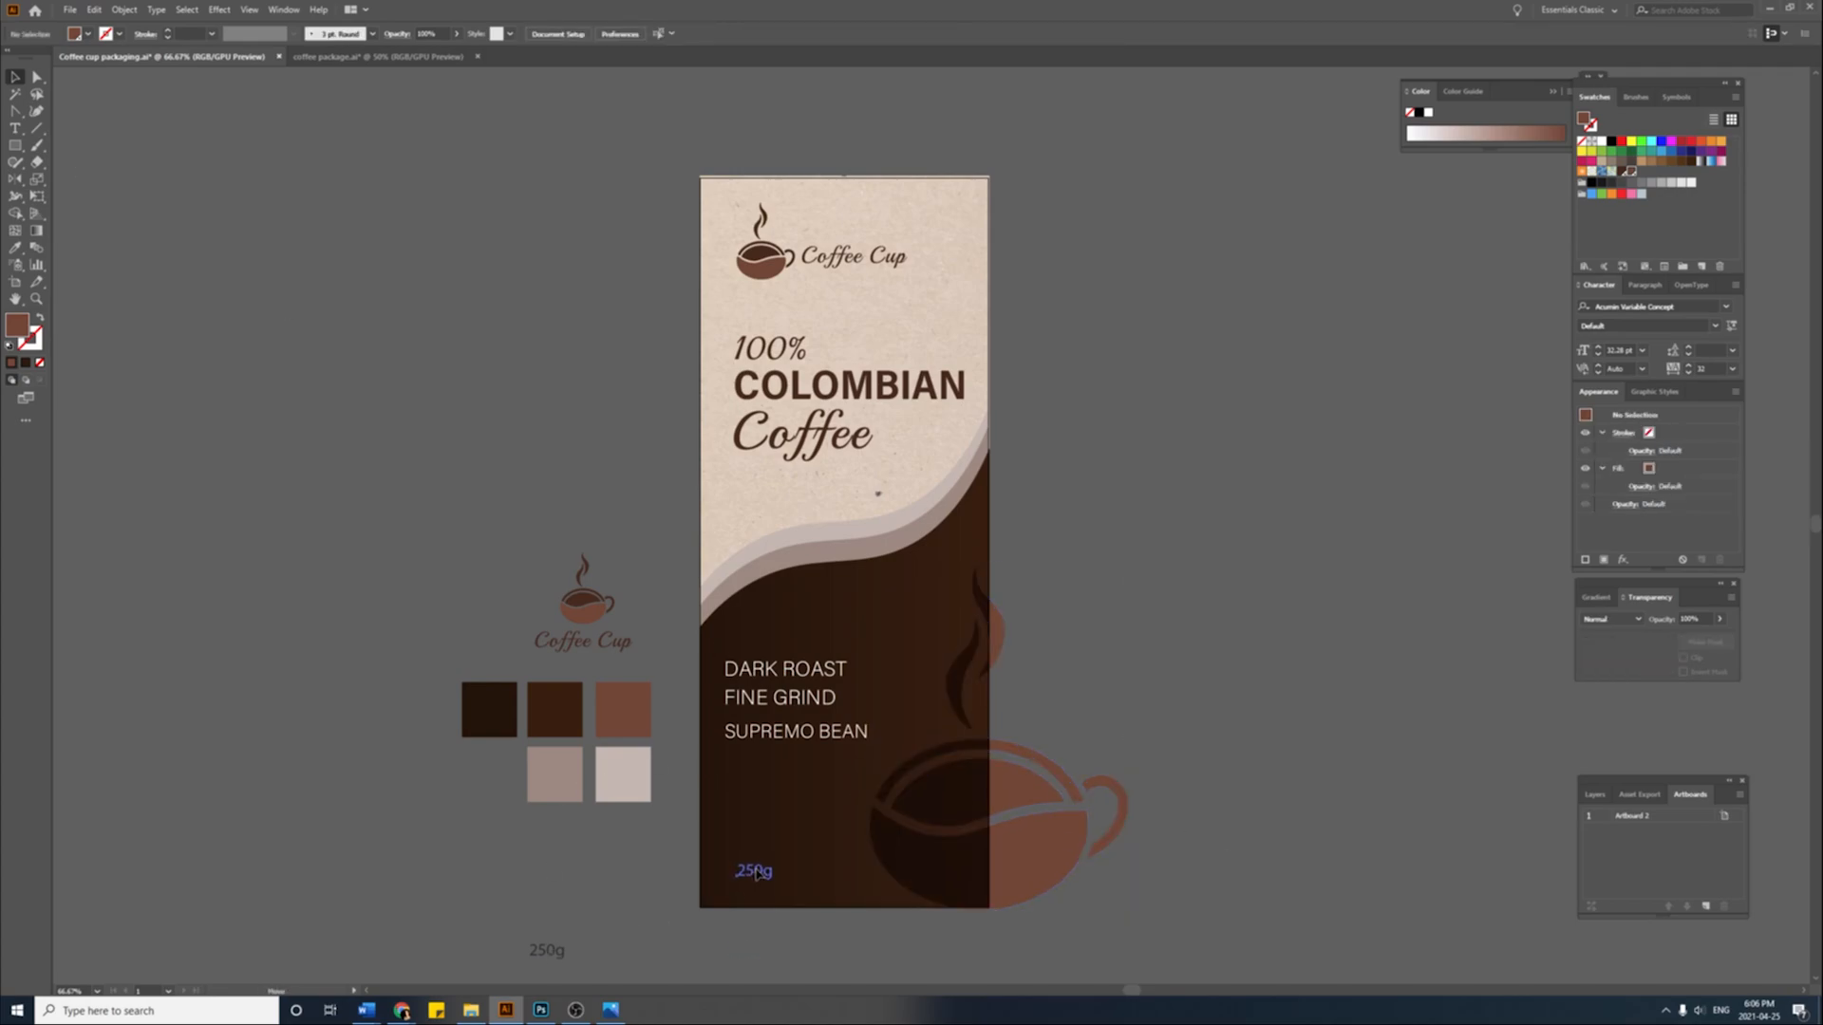
Step: Change the COLOMBIAN heading word to the SemiCondensed Black weight
double_click(853, 384)
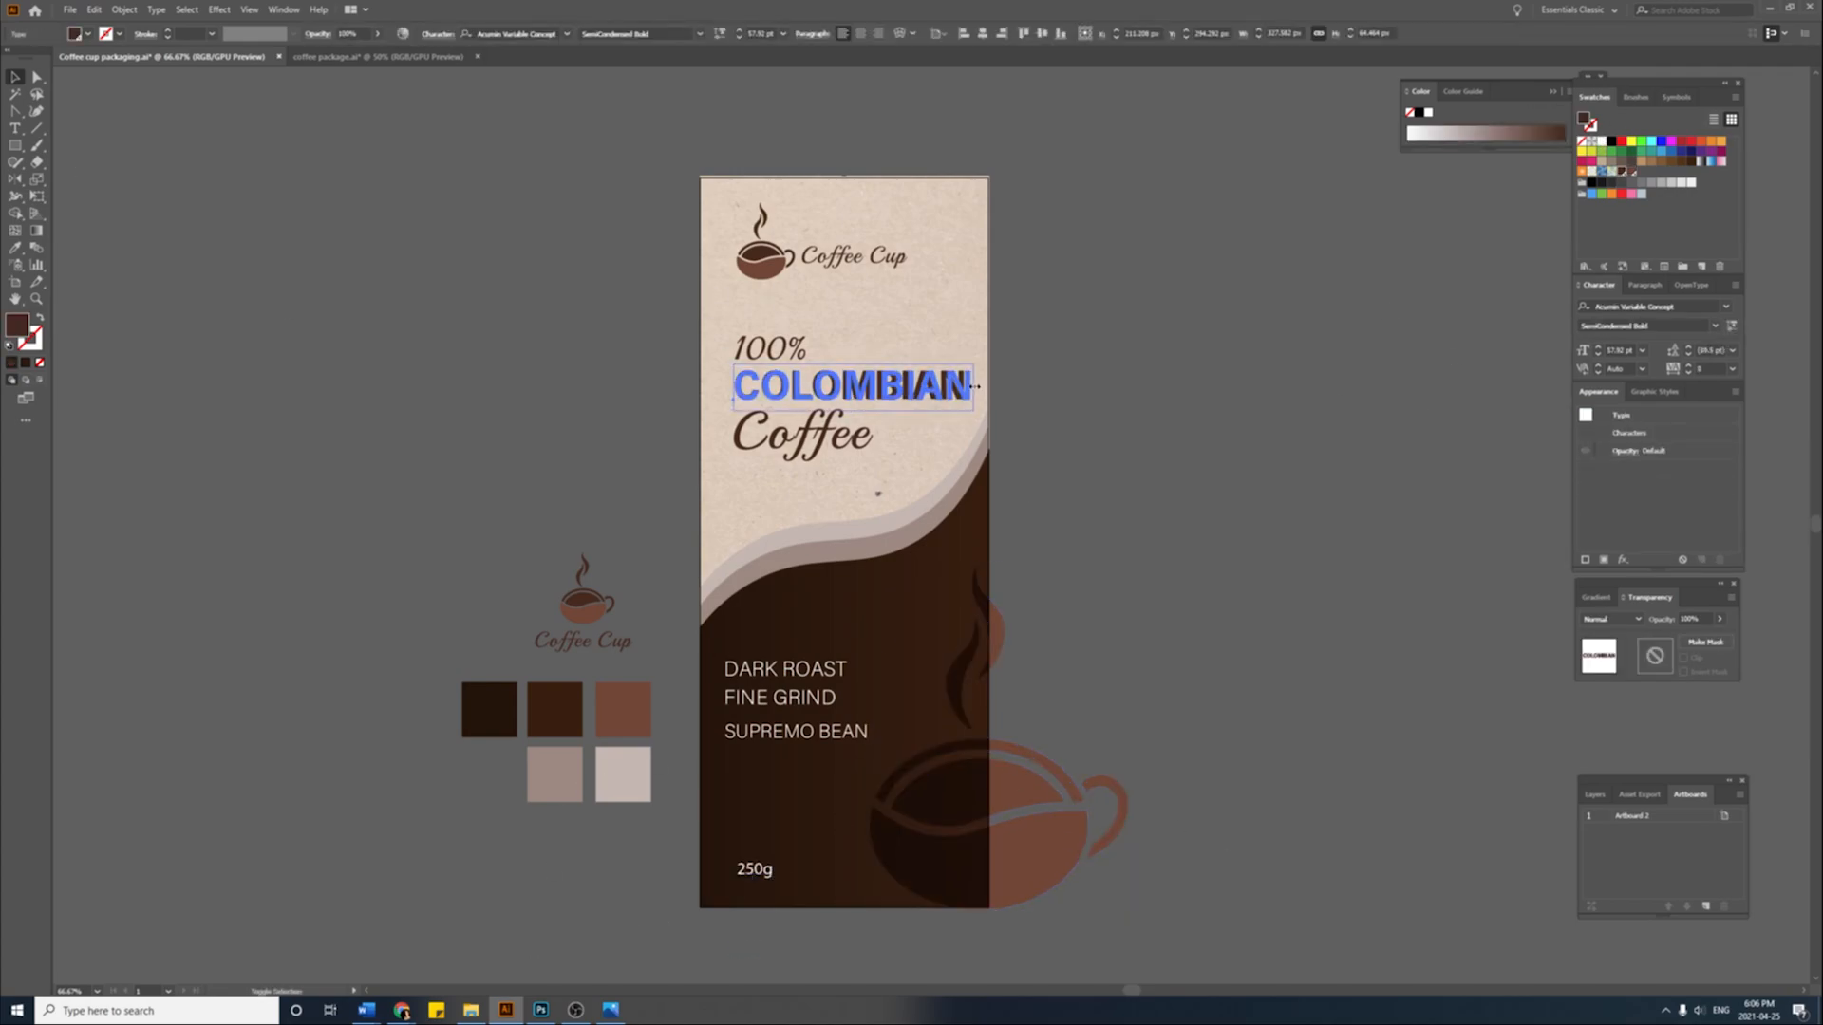
click(678, 383)
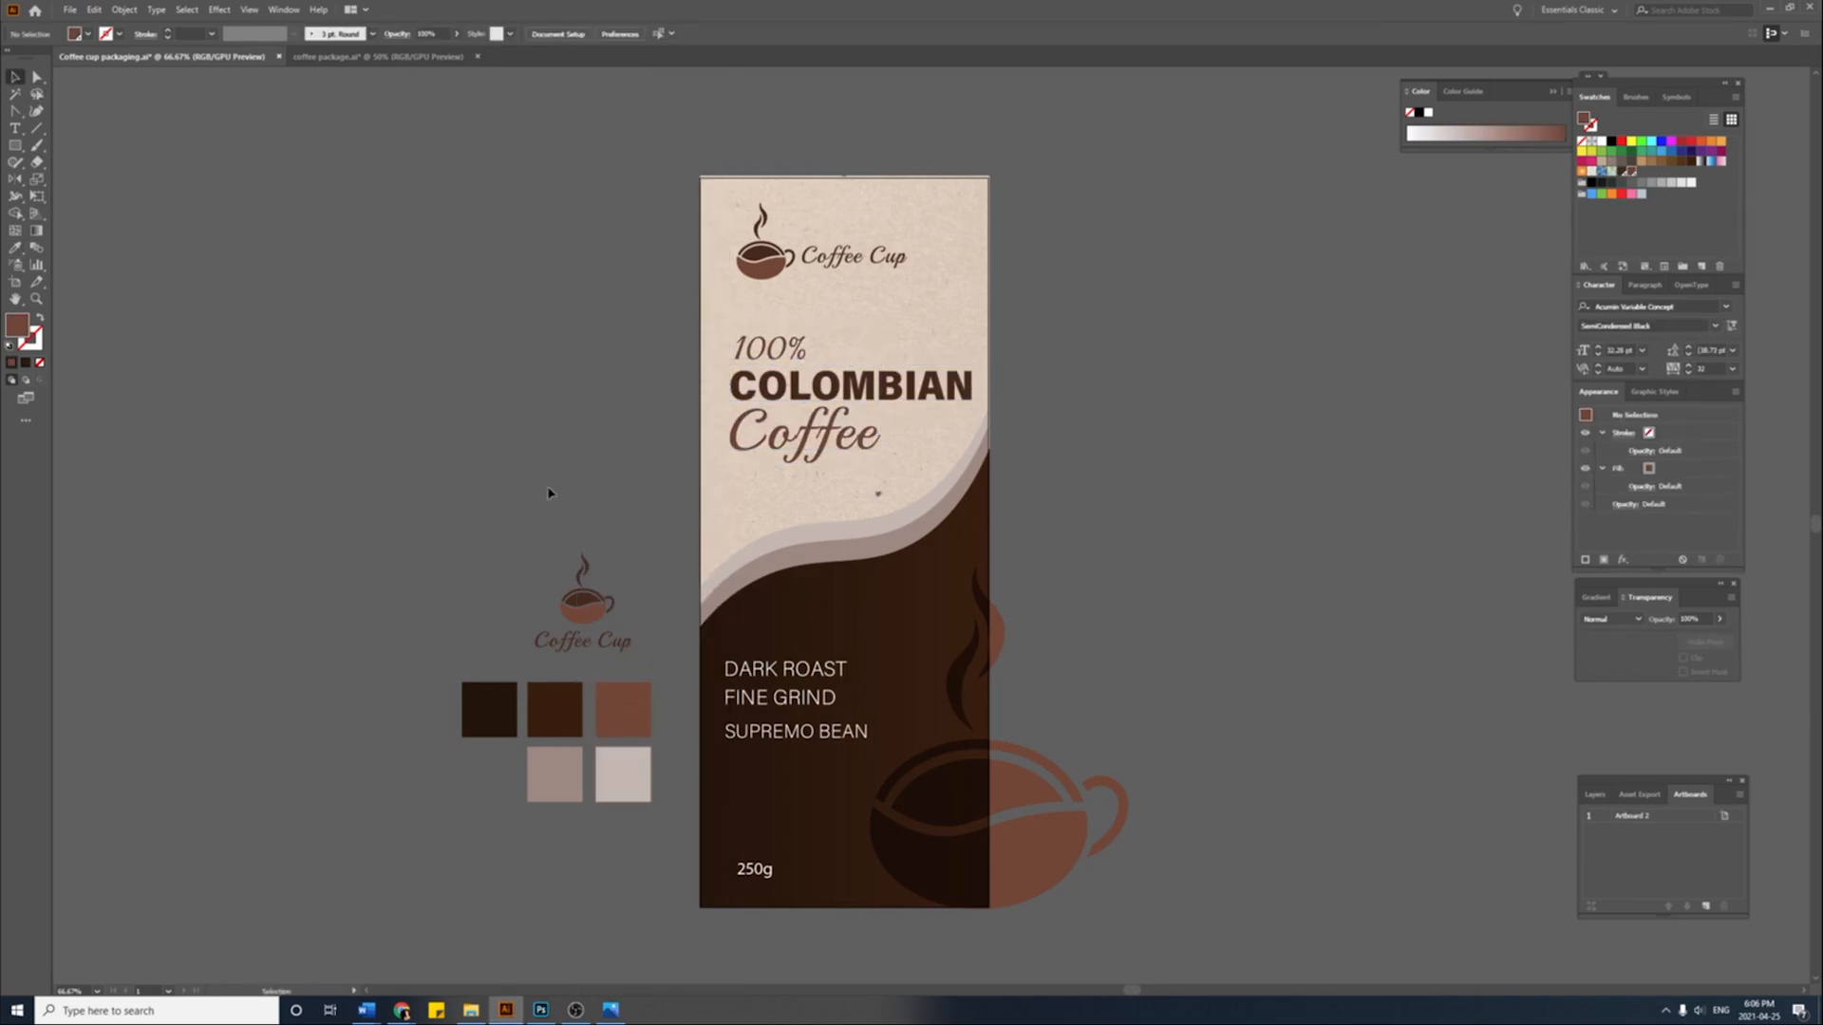
click(839, 254)
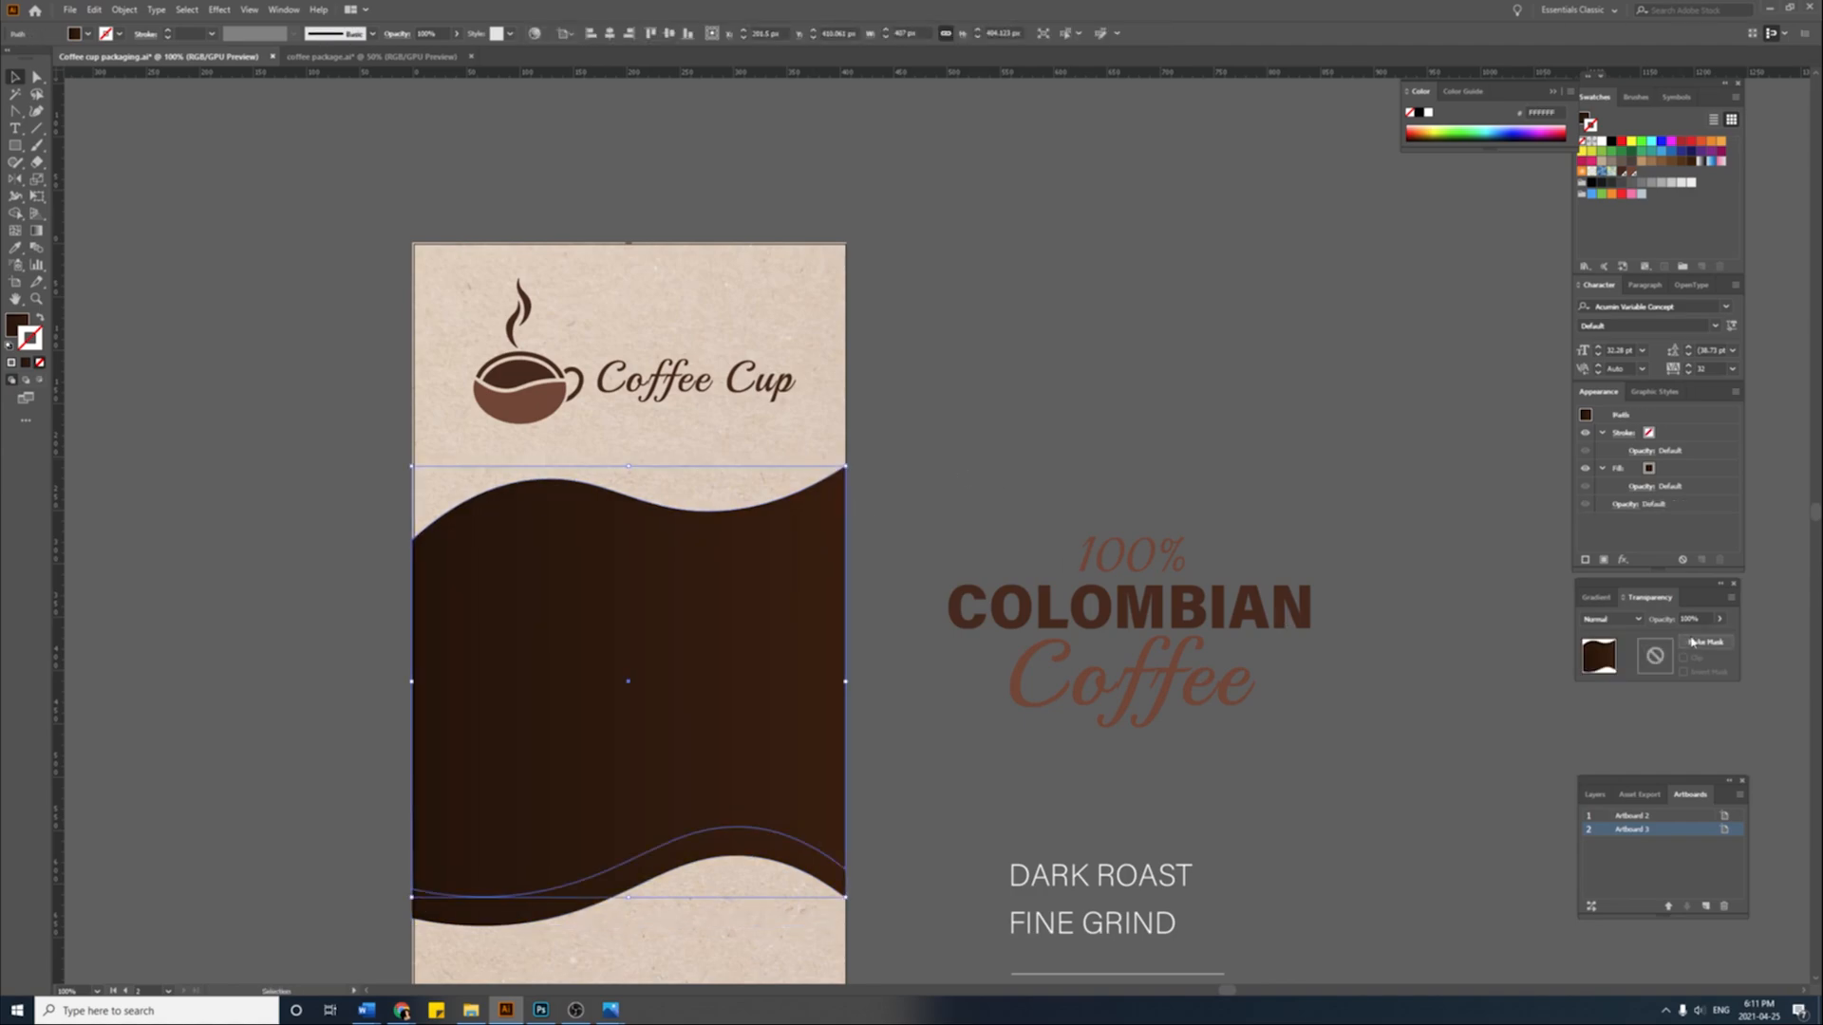
Step: Nudge the heading group into place inside the dark brown band
drag(1720, 617, 1698, 617)
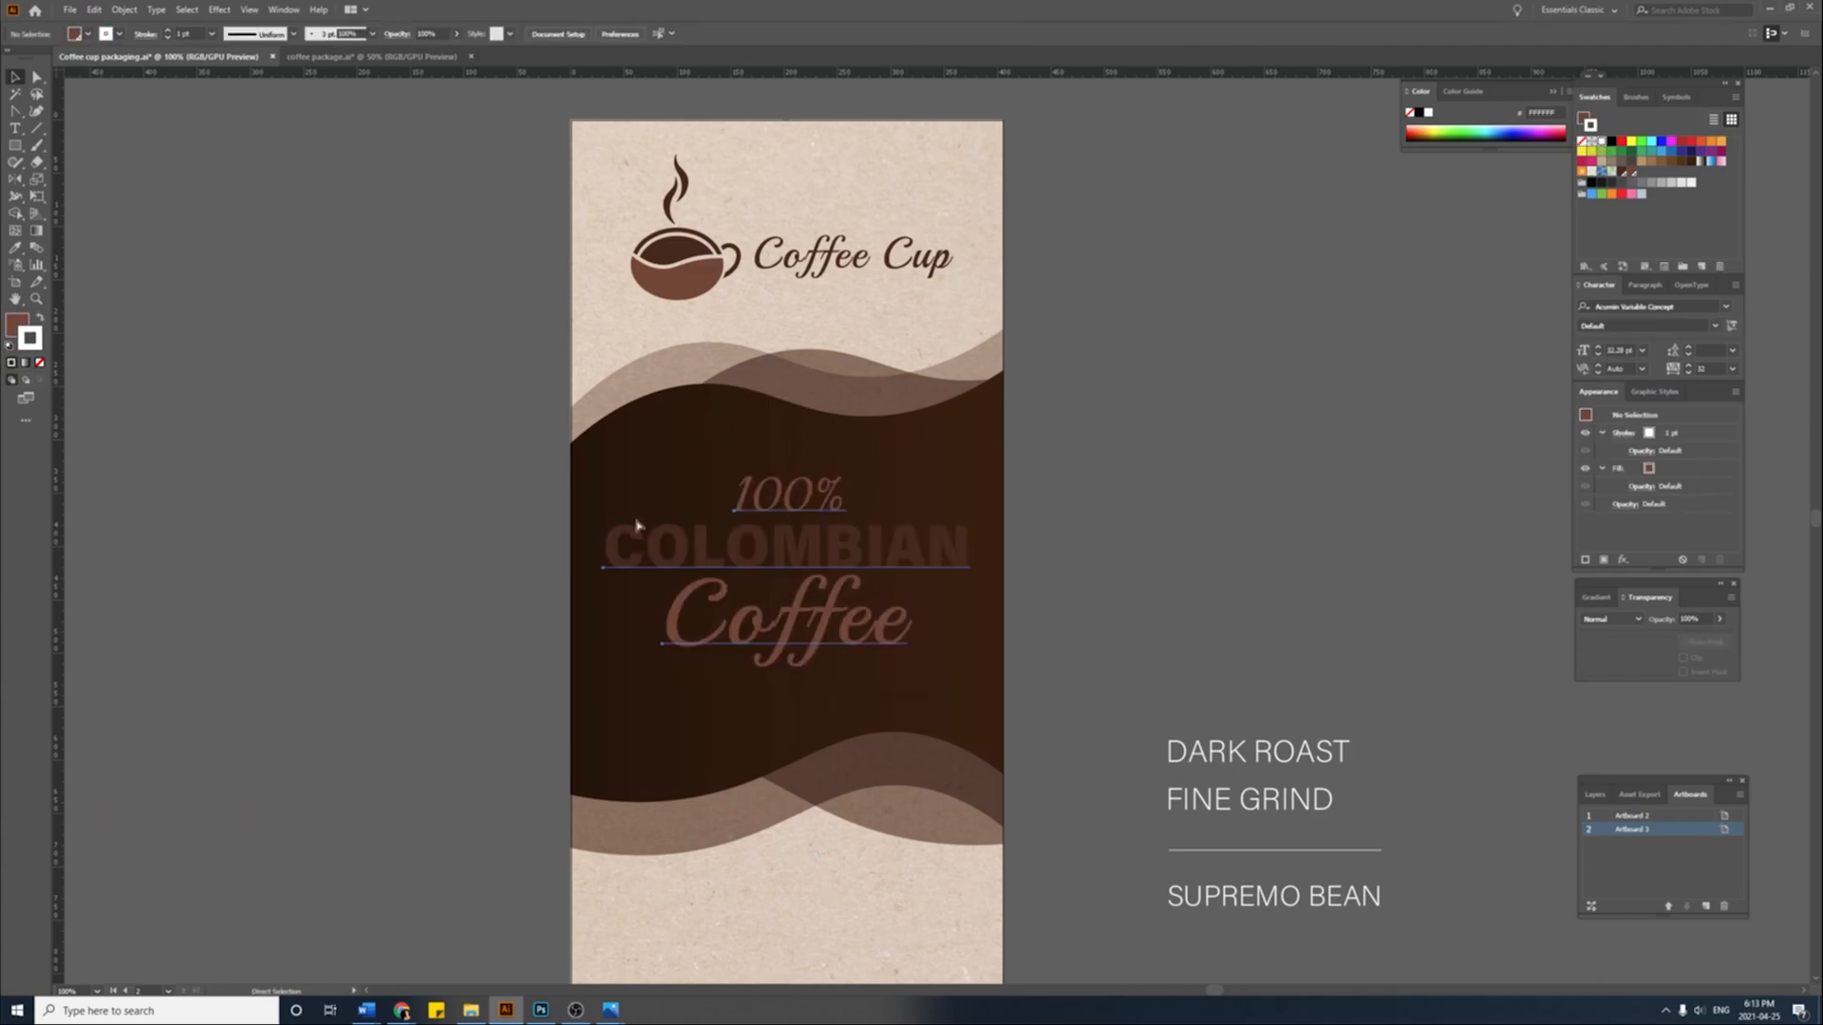
Step: Recolour the 100% COLOMBIAN Coffee heading white over the brown band
click(781, 546)
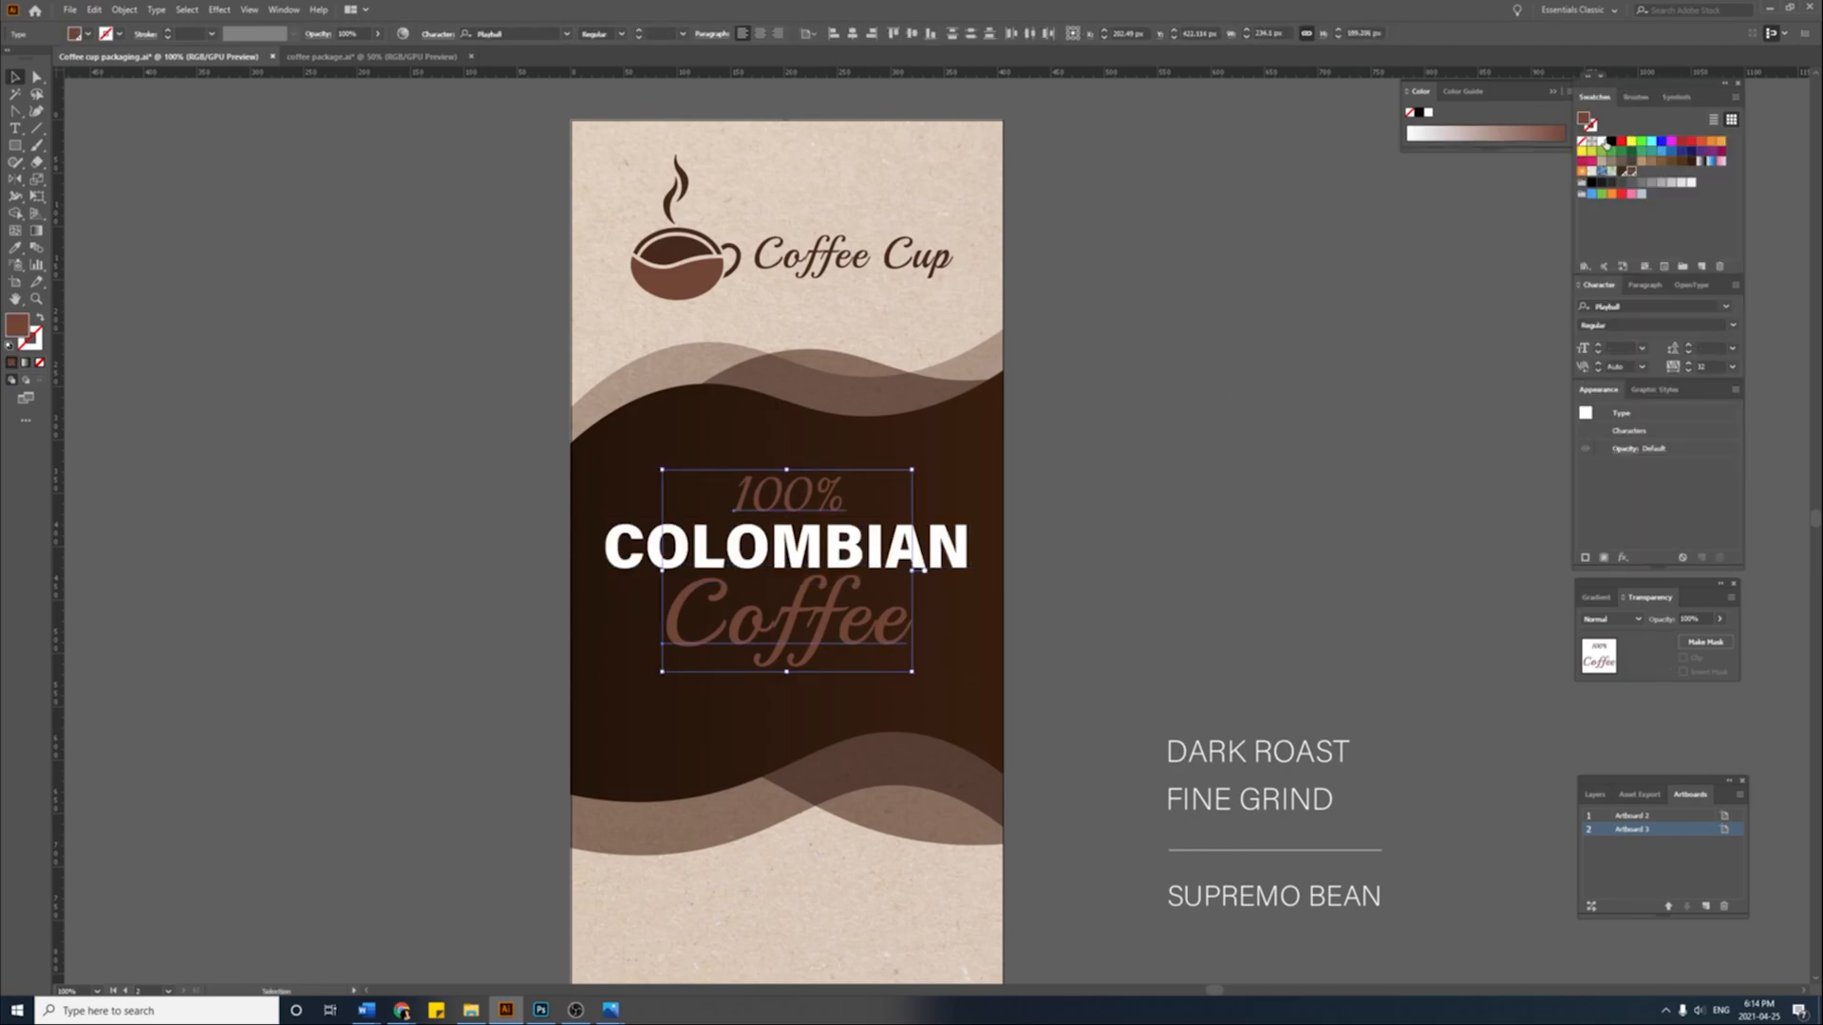
click(1595, 139)
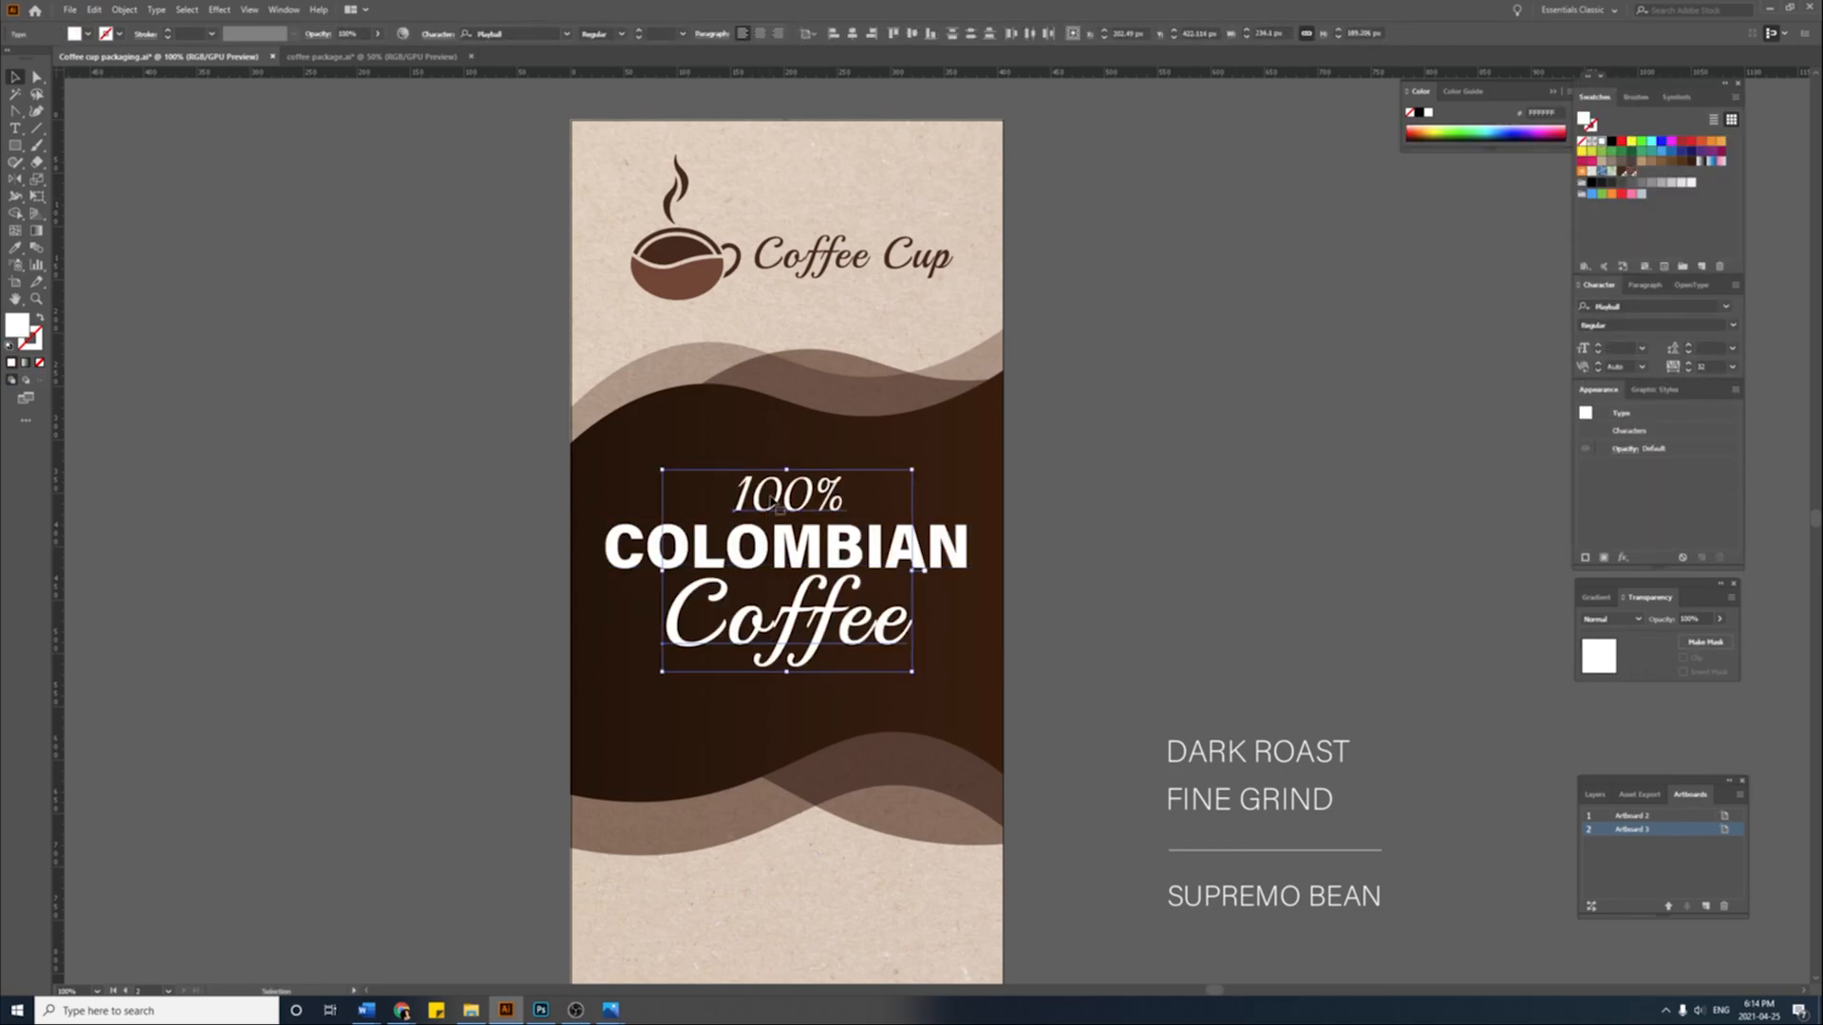
click(1610, 619)
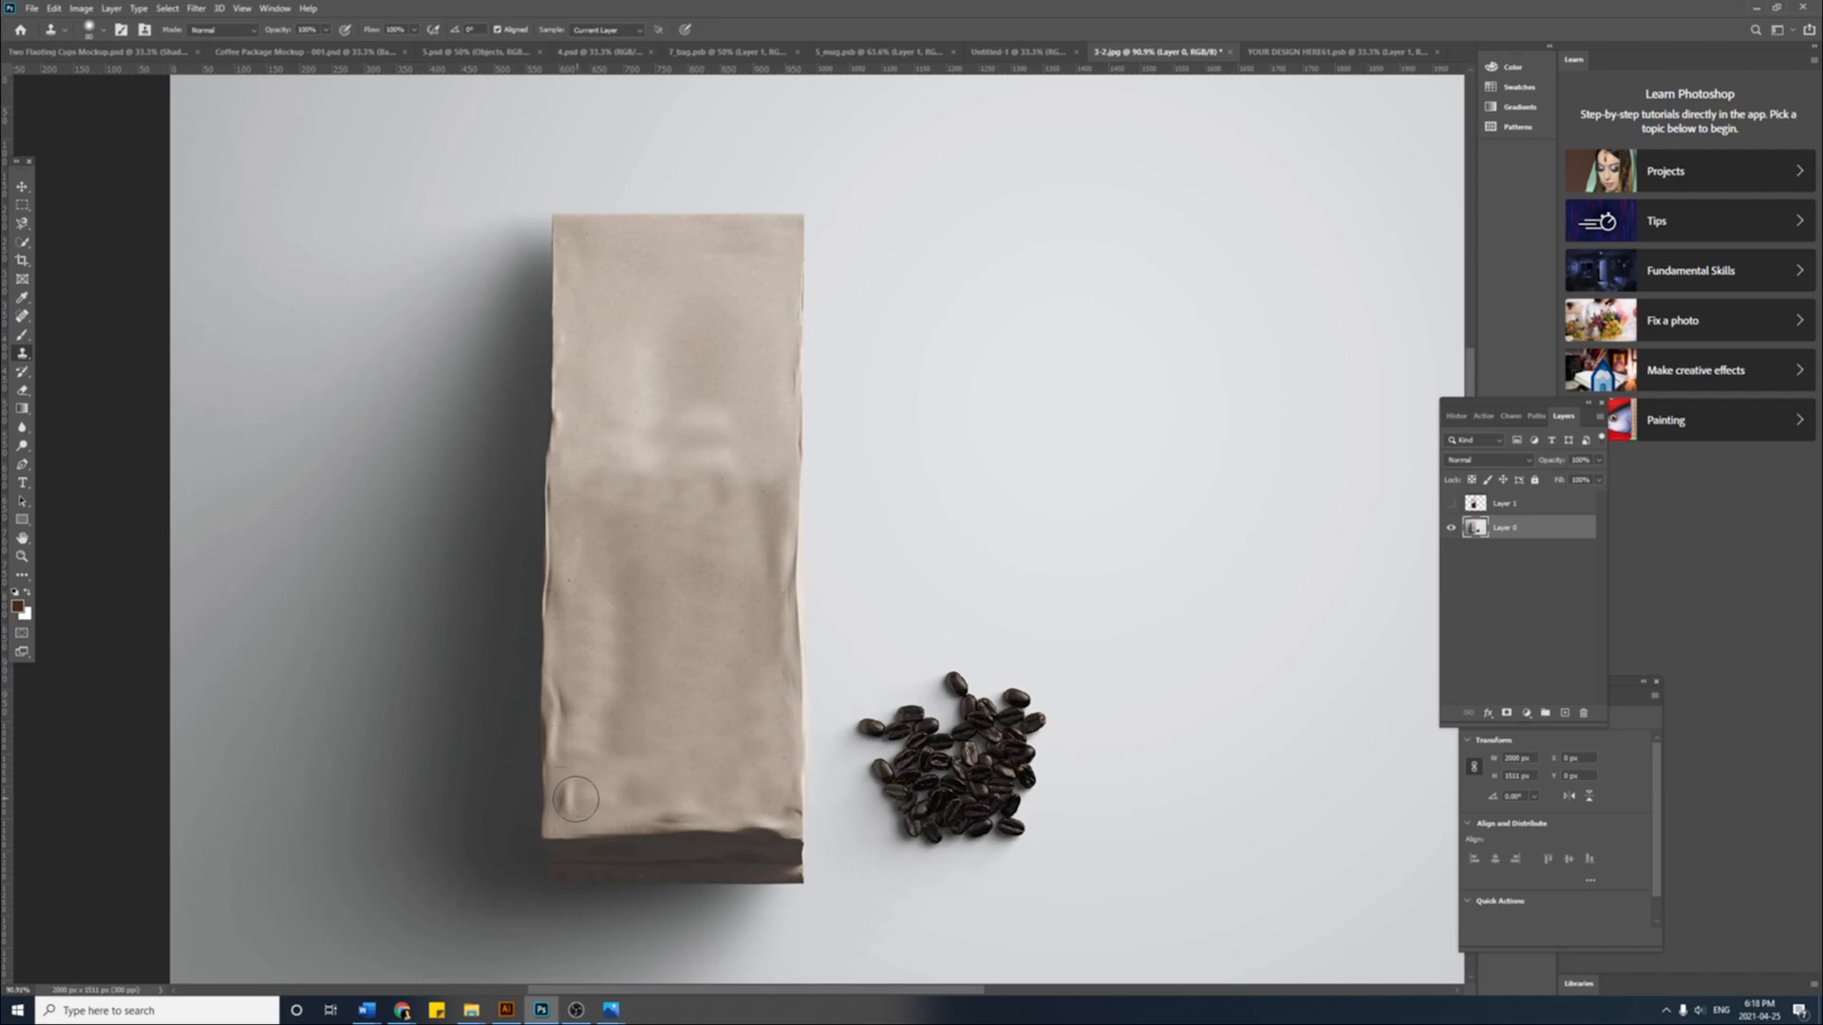
Step: Paste the package artwork into the bag mockup smart objects in Photoshop
click(17, 186)
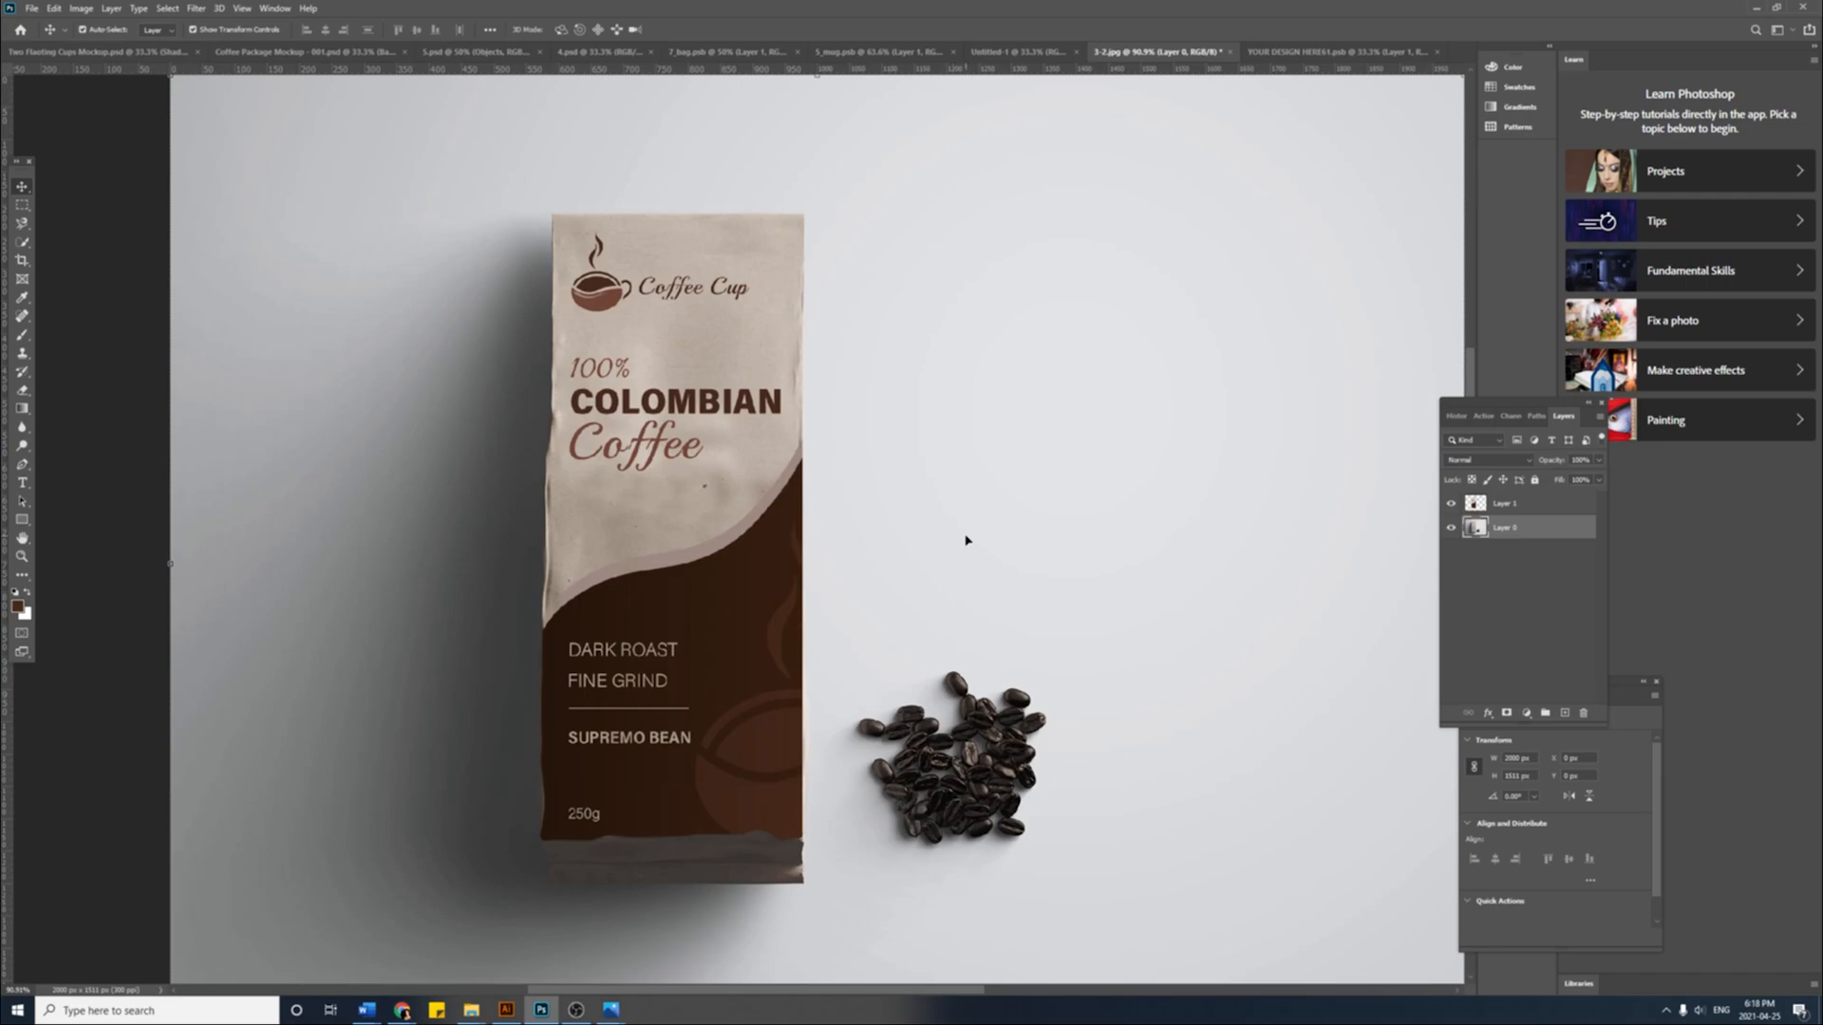
mouse_move(505, 514)
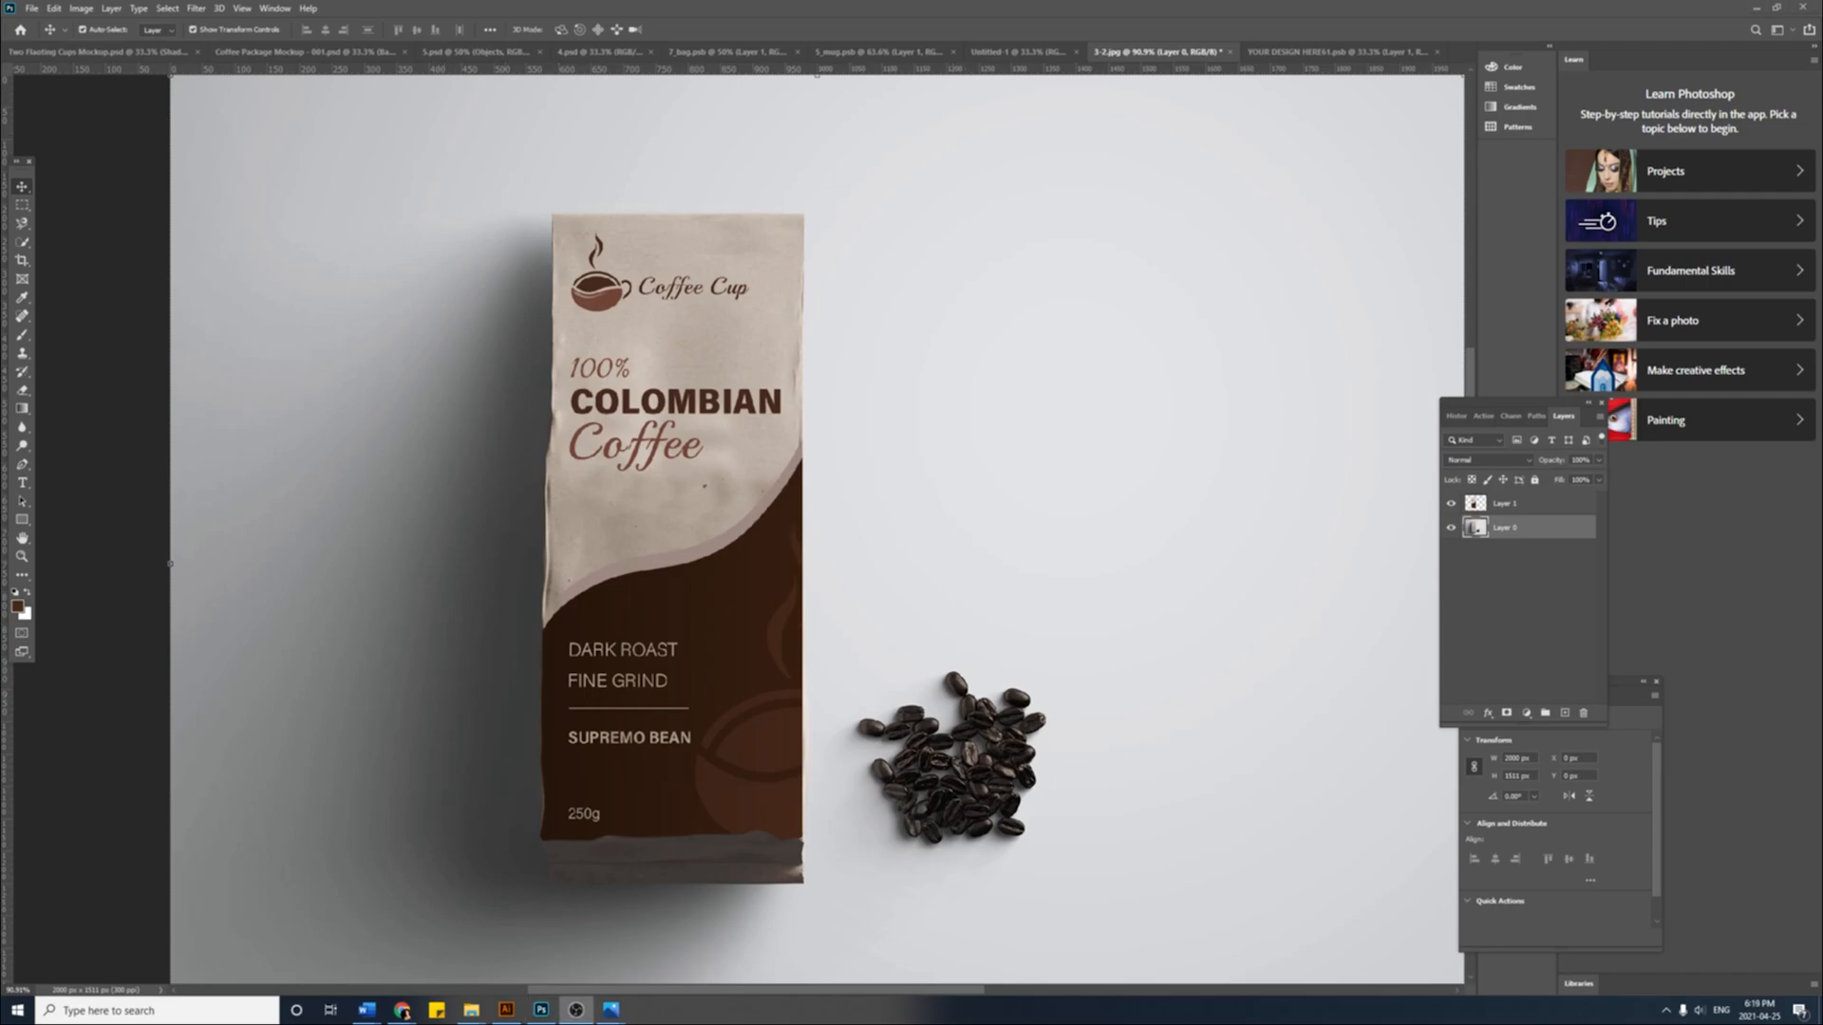
click(24, 262)
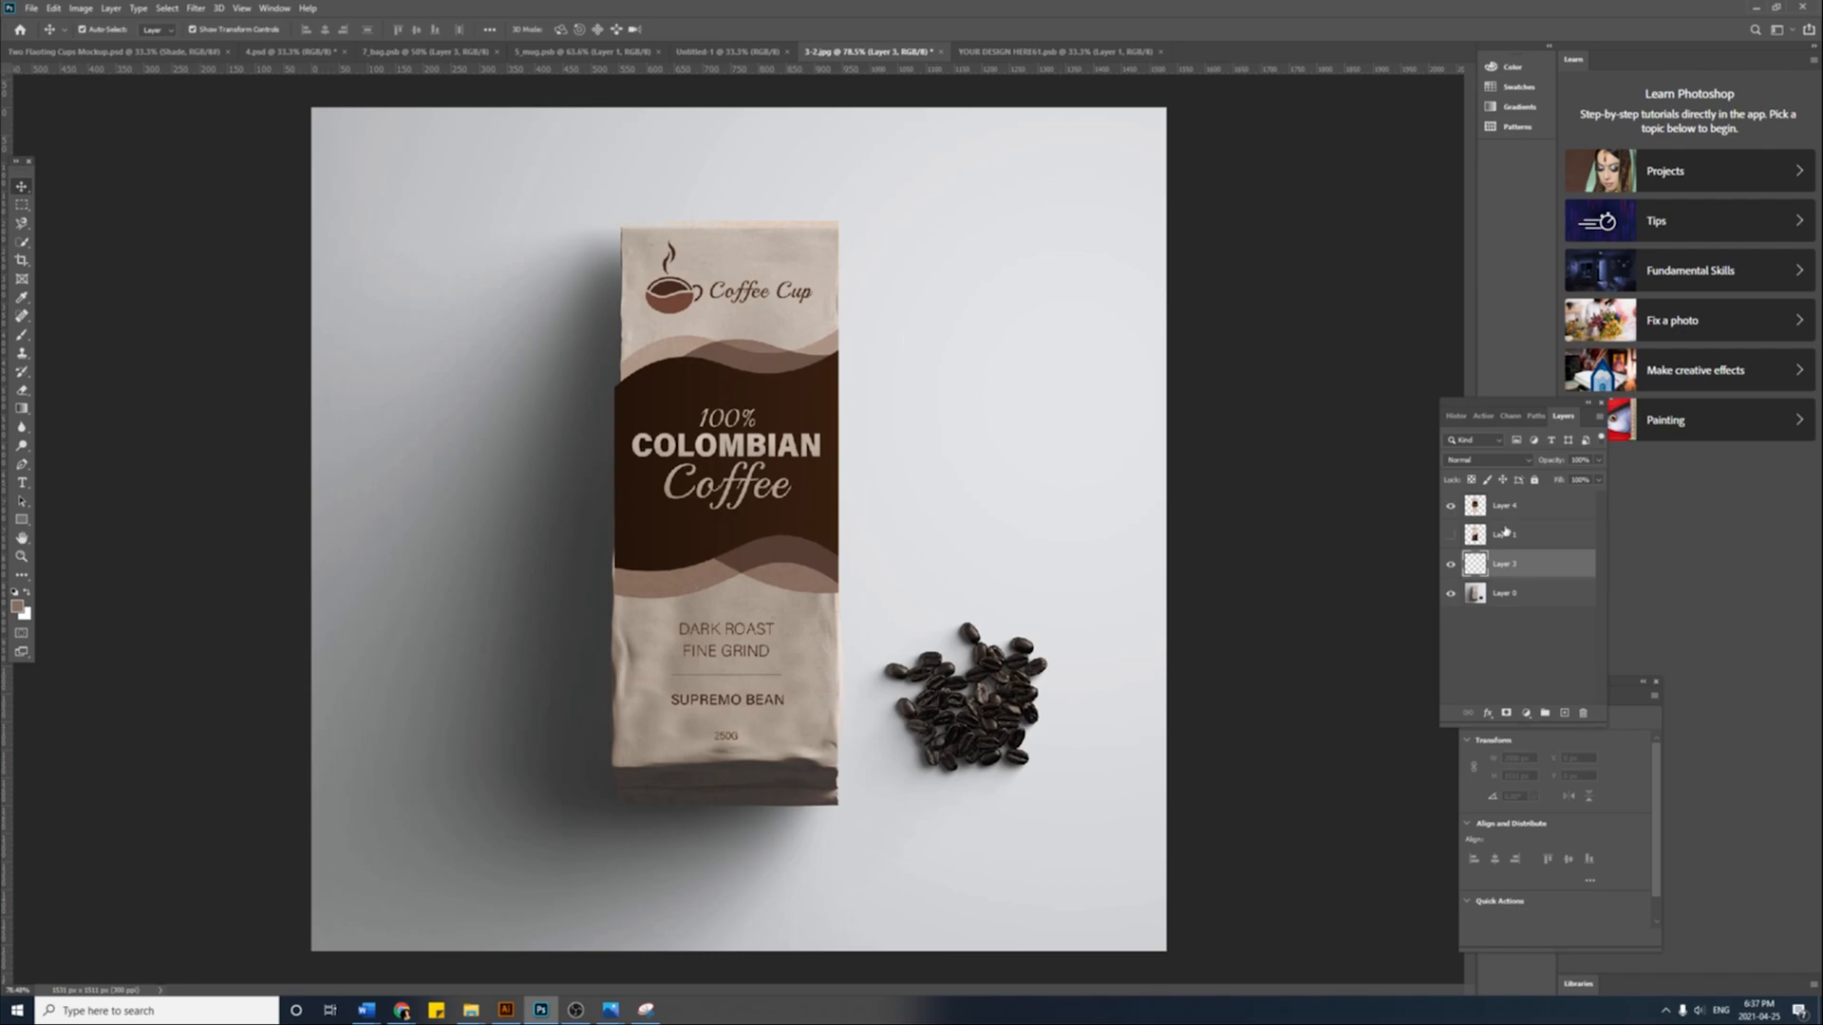
click(608, 51)
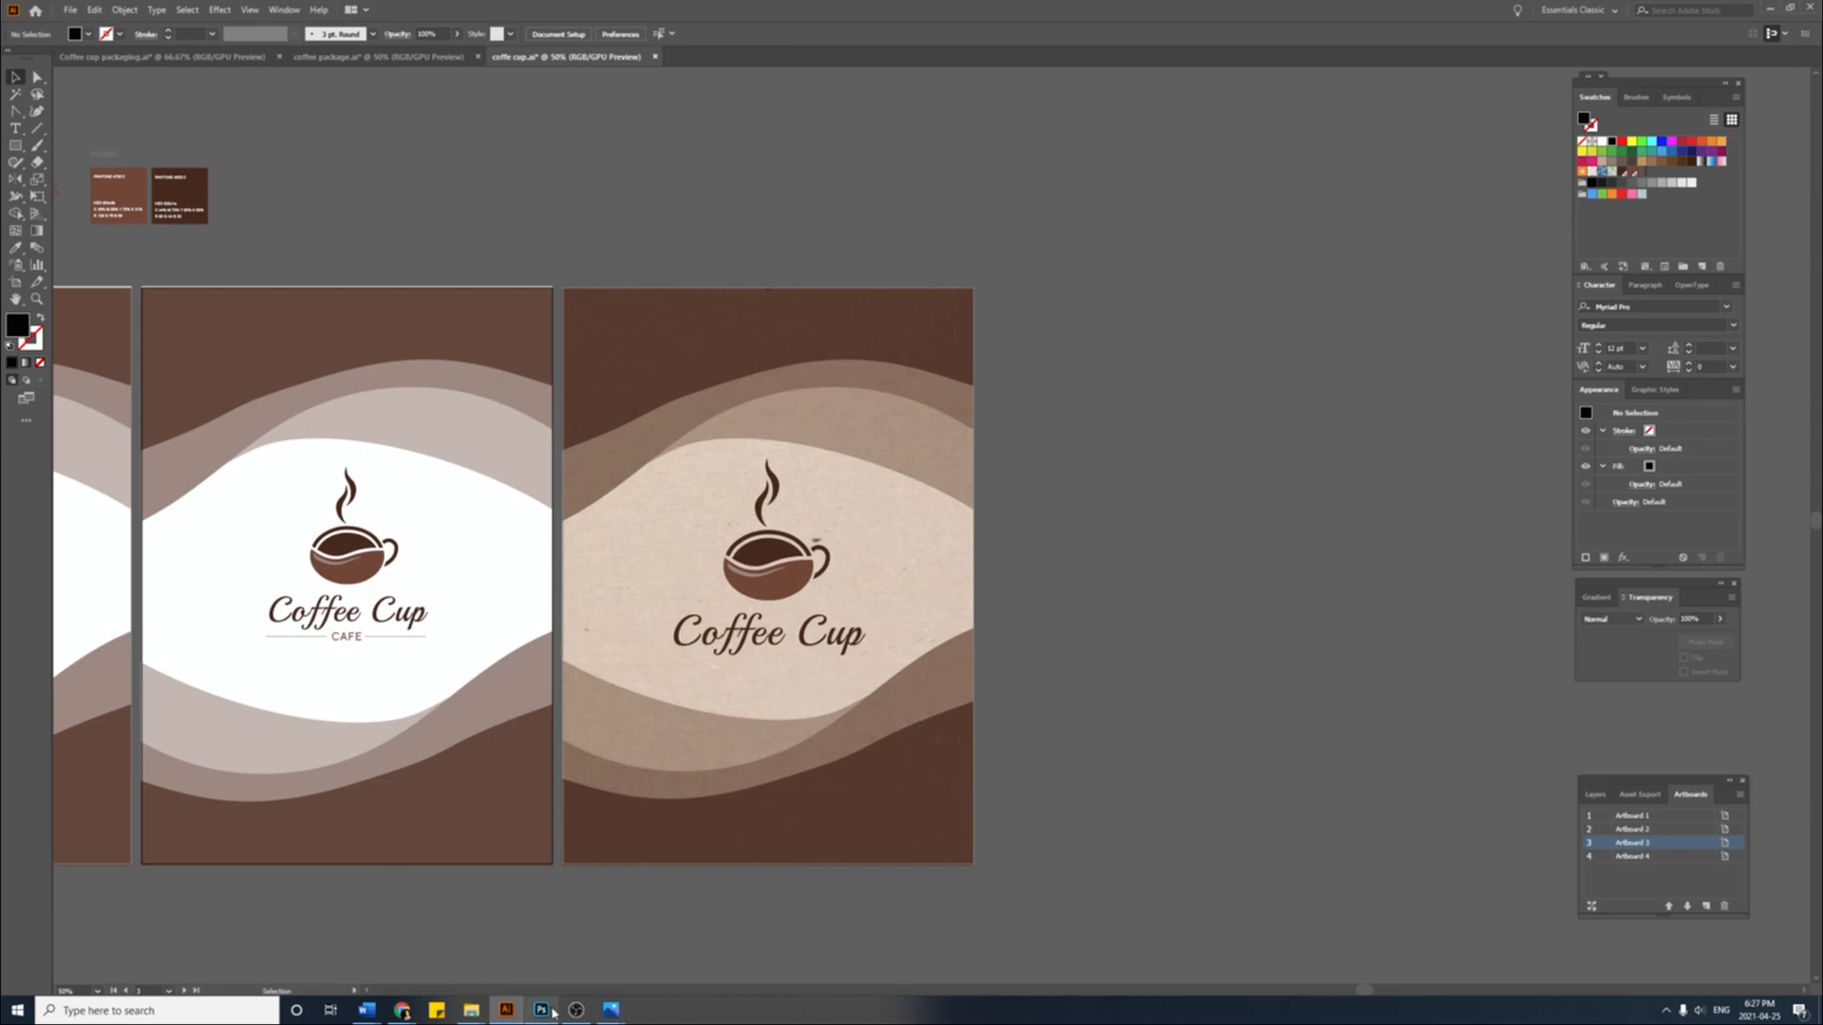
Step: Return to the cup-and-bag mockup and close the Layer Style settings
click(540, 1008)
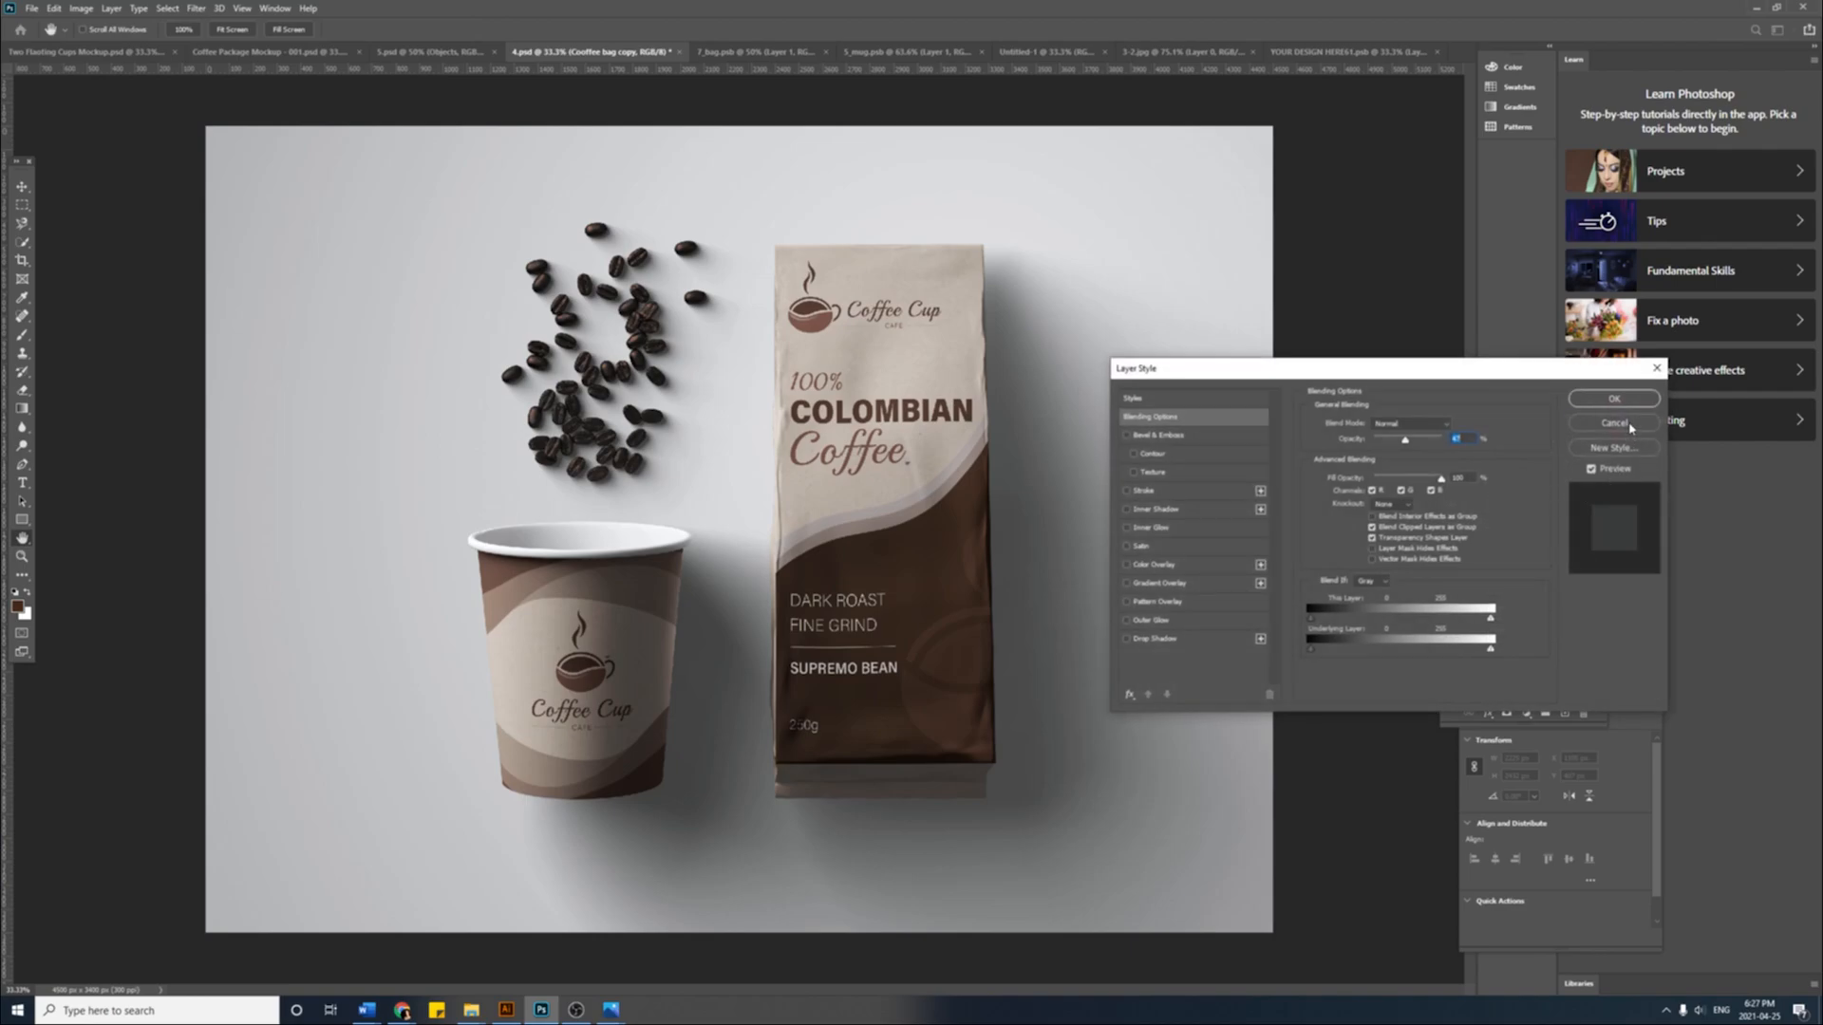
click(1614, 423)
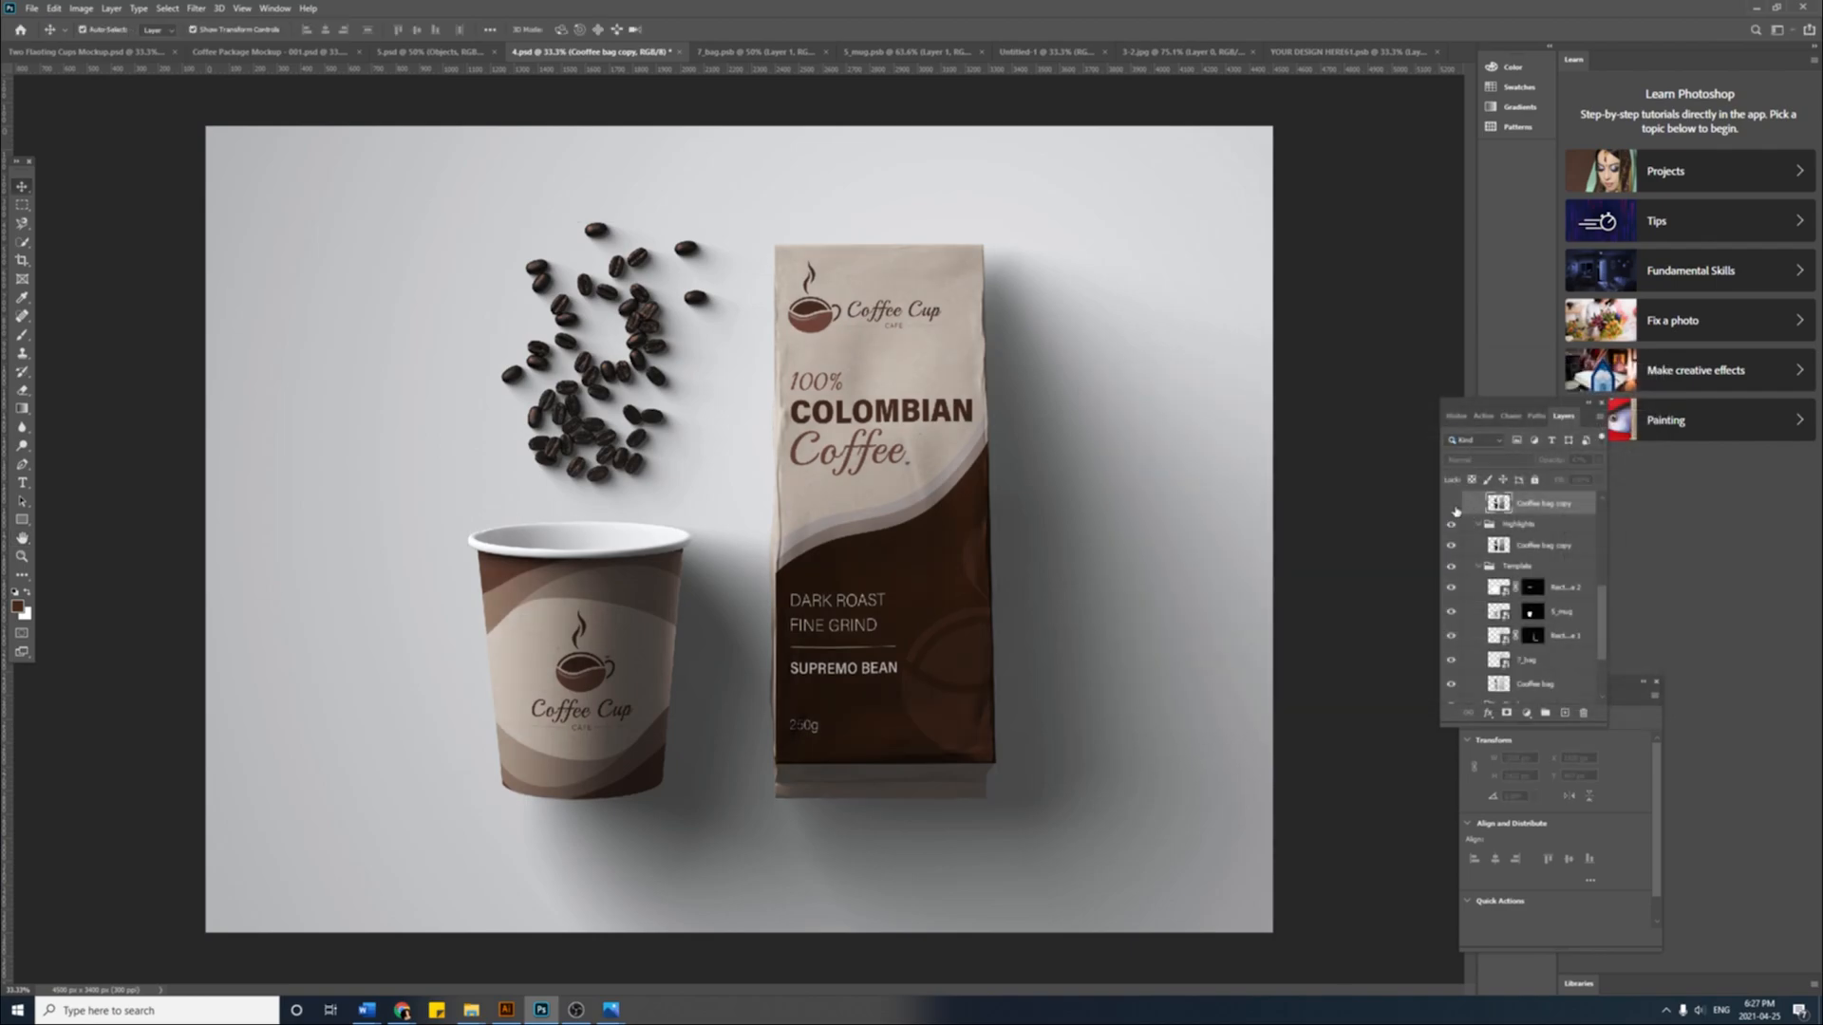